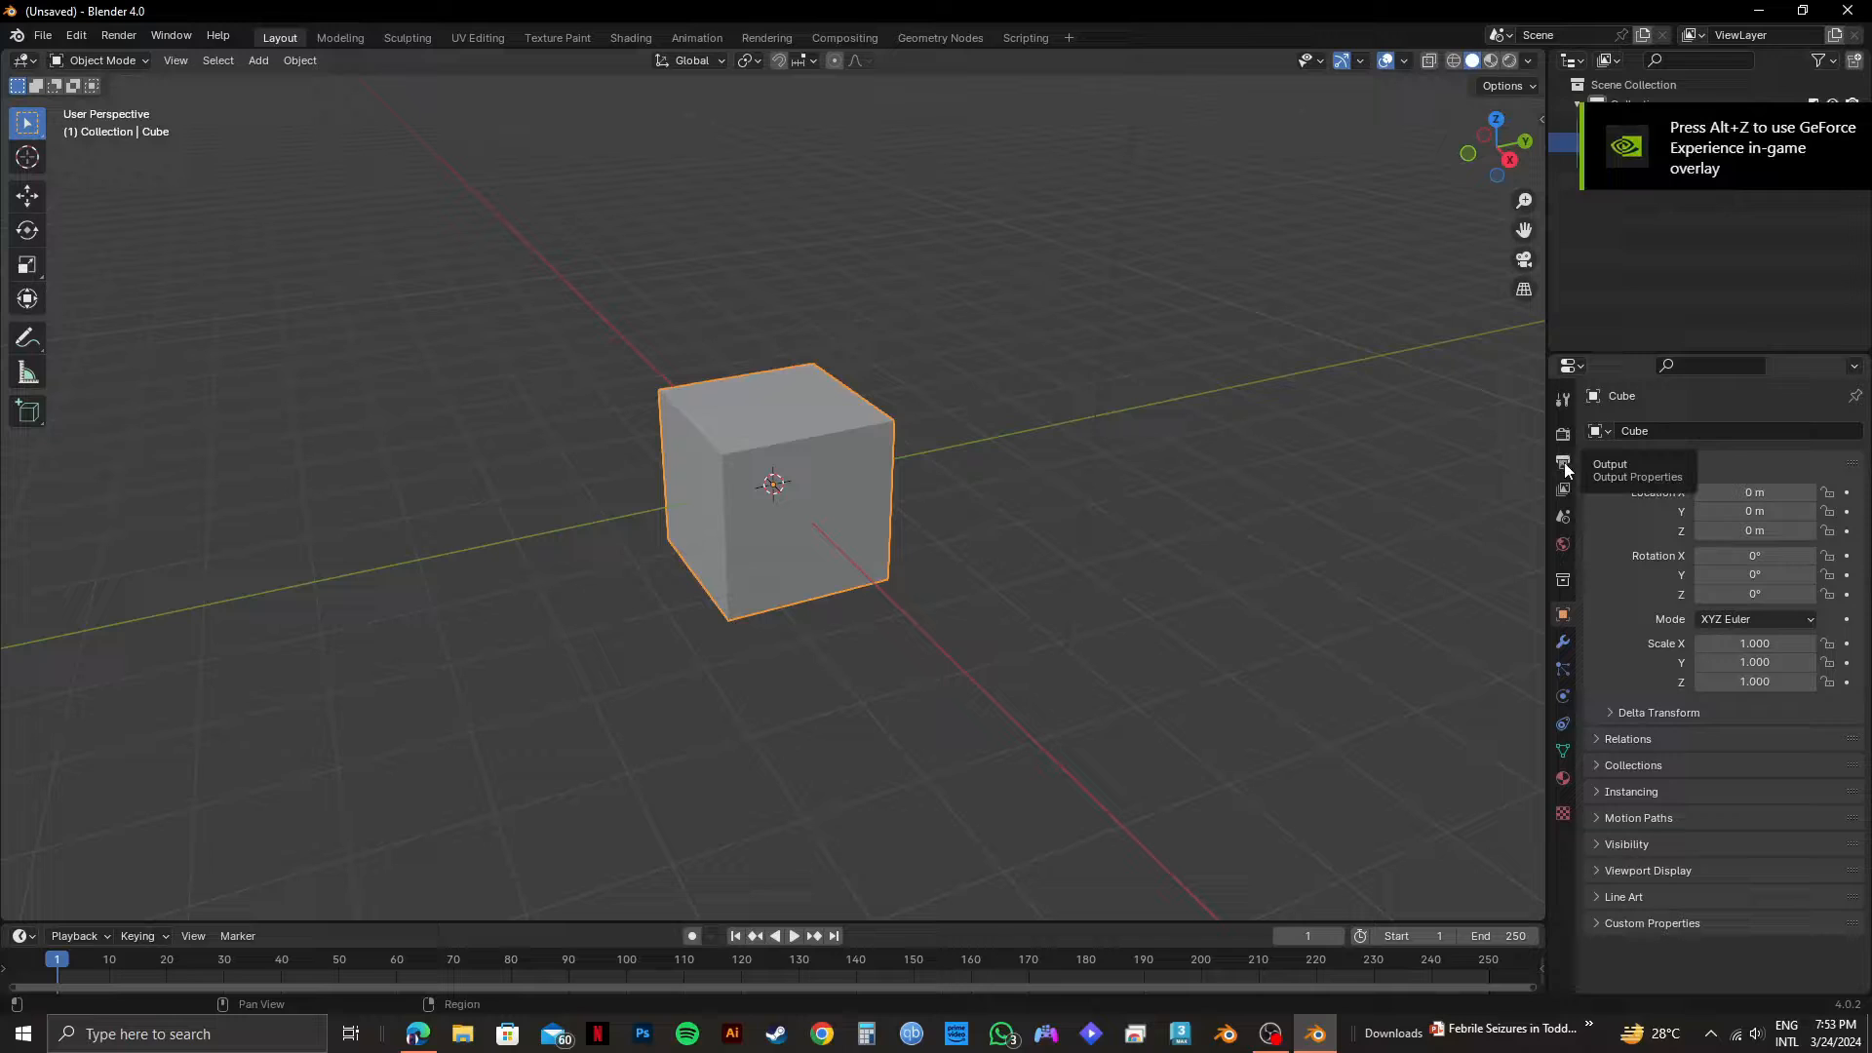
# Show the Output Properties and scroll to the Output panel with PNG format.
pyautogui.click(1563, 464)
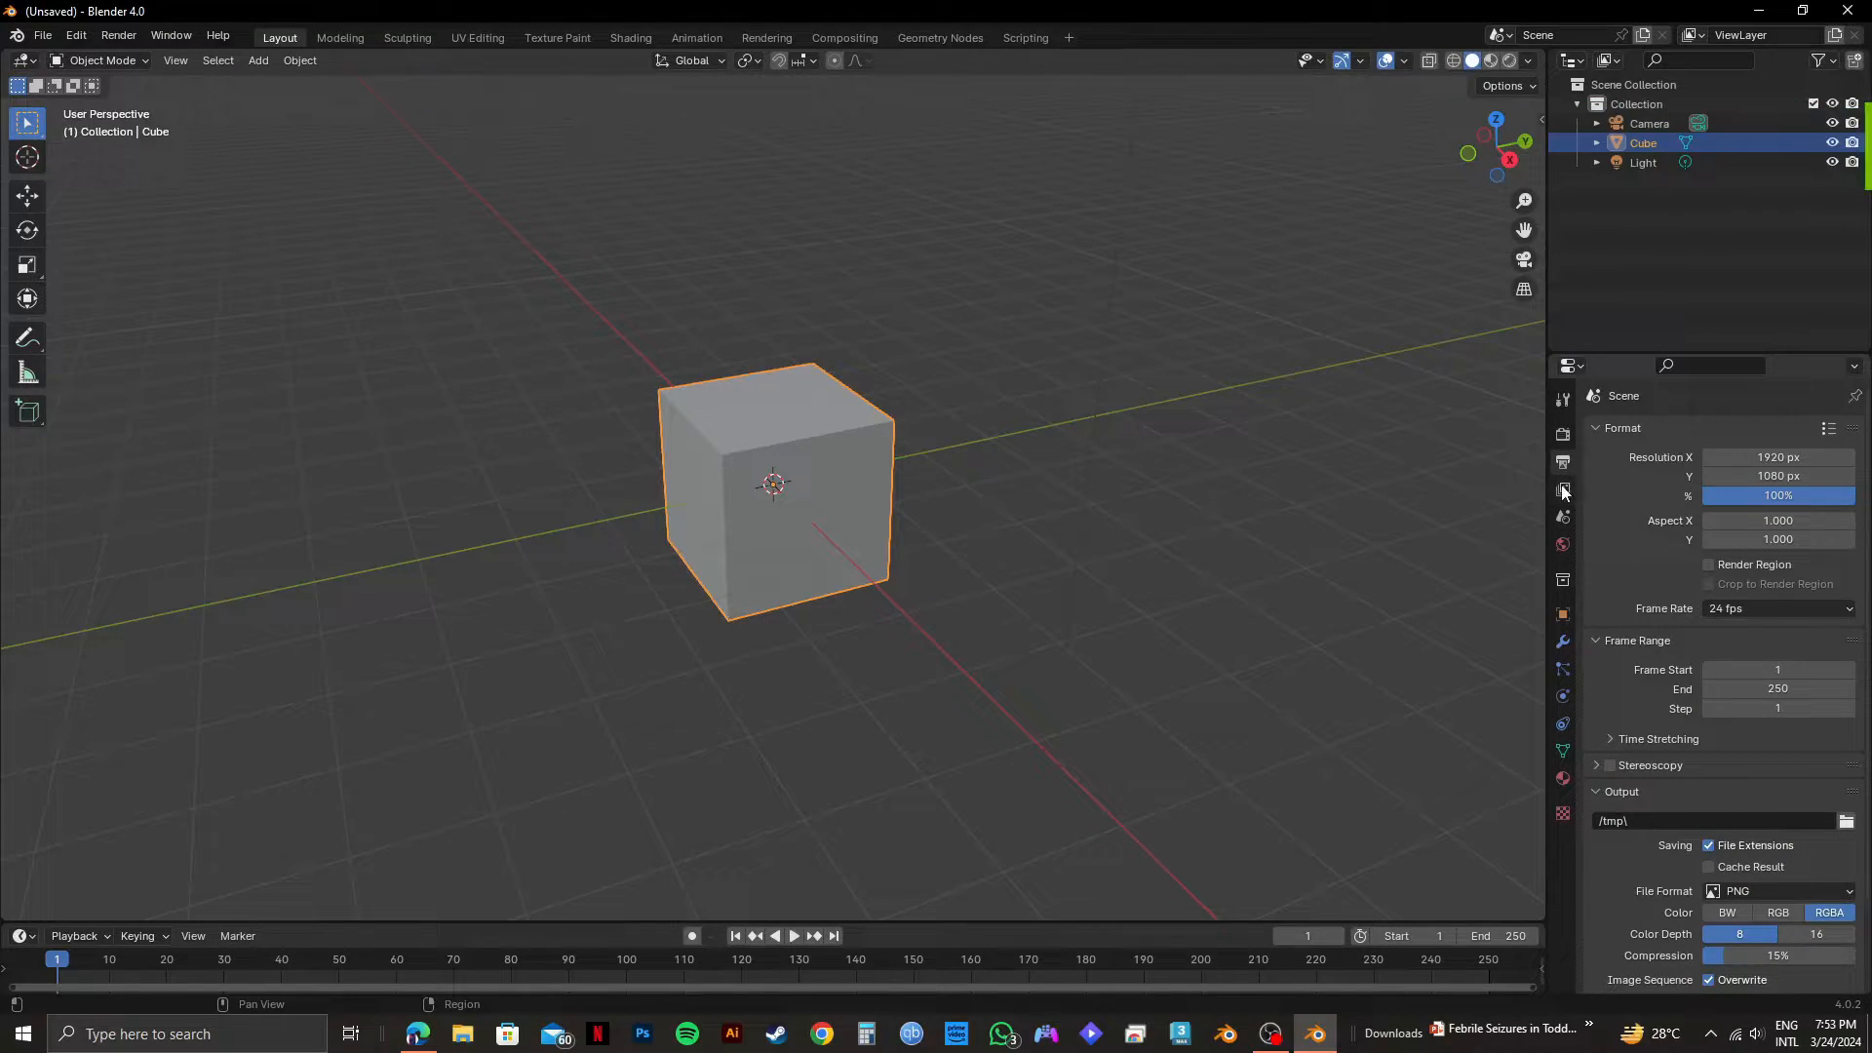
pyautogui.scroll(-3)
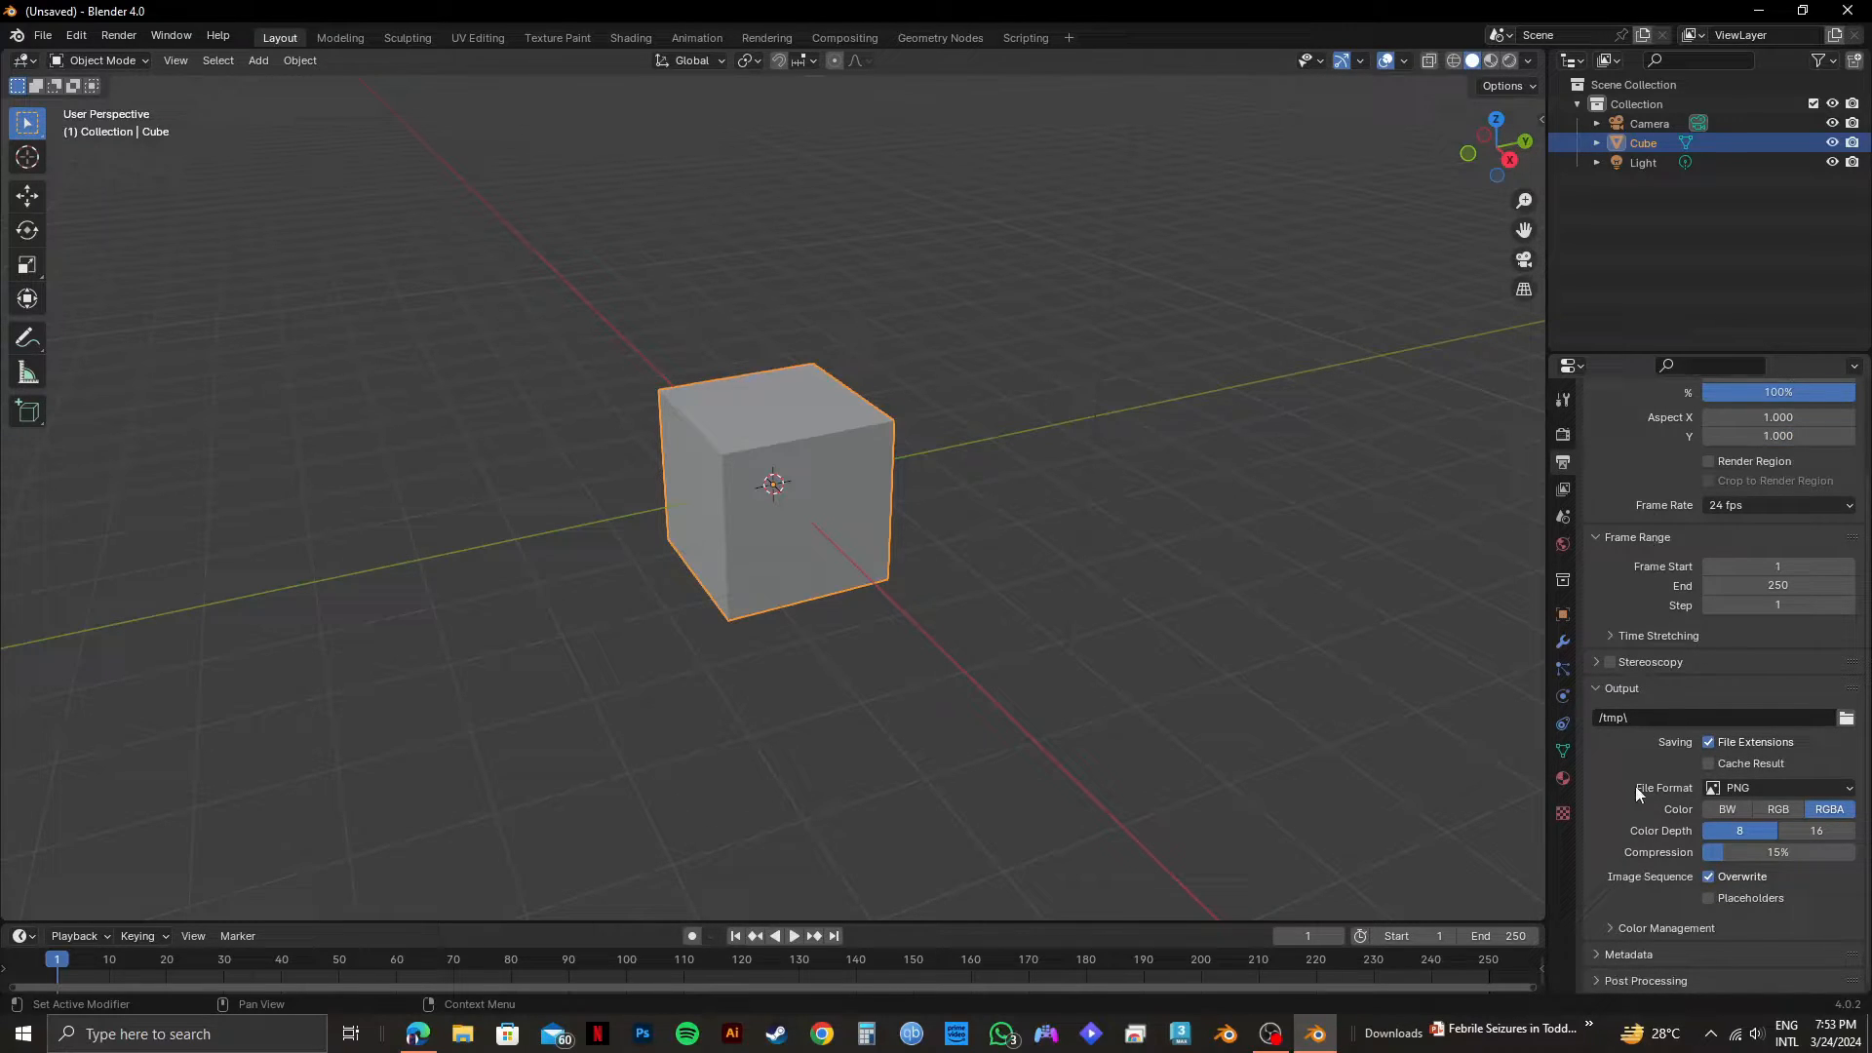
# Set the output file format to FFmpeg Video.
pyautogui.click(1779, 787)
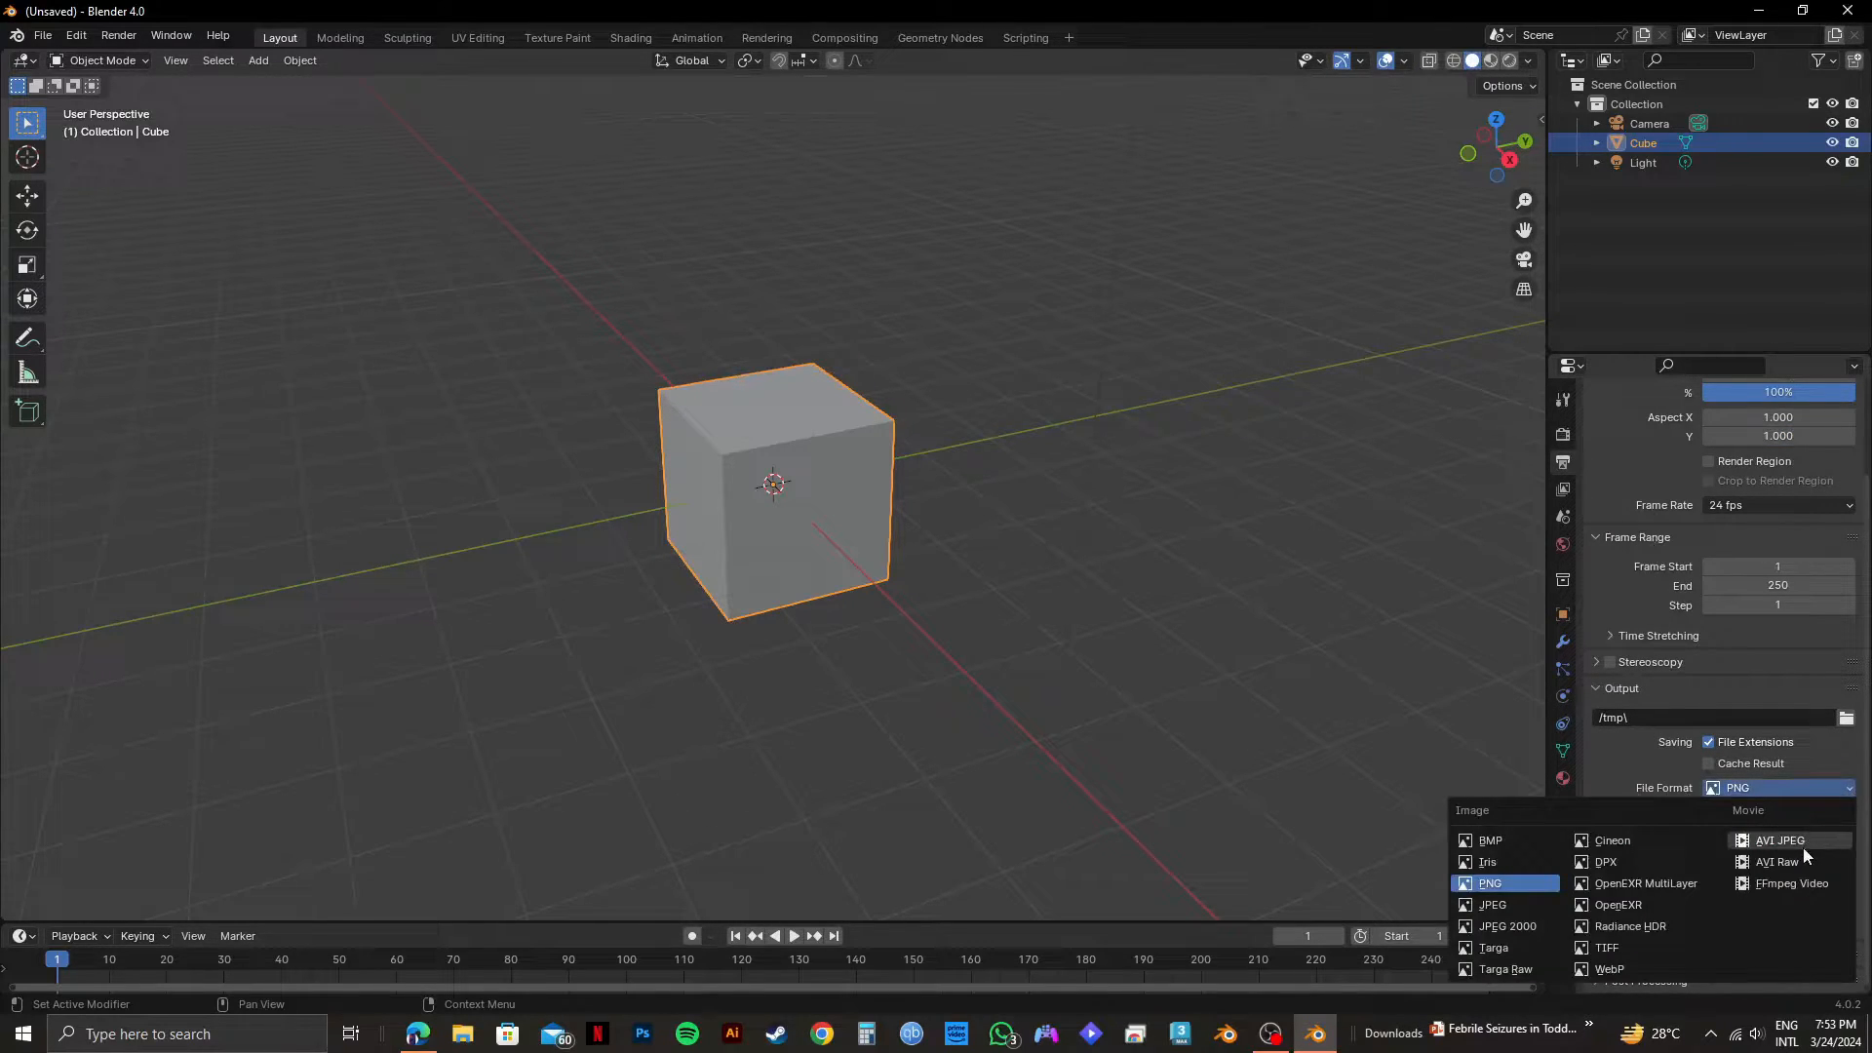
pyautogui.moveTo(1792, 883)
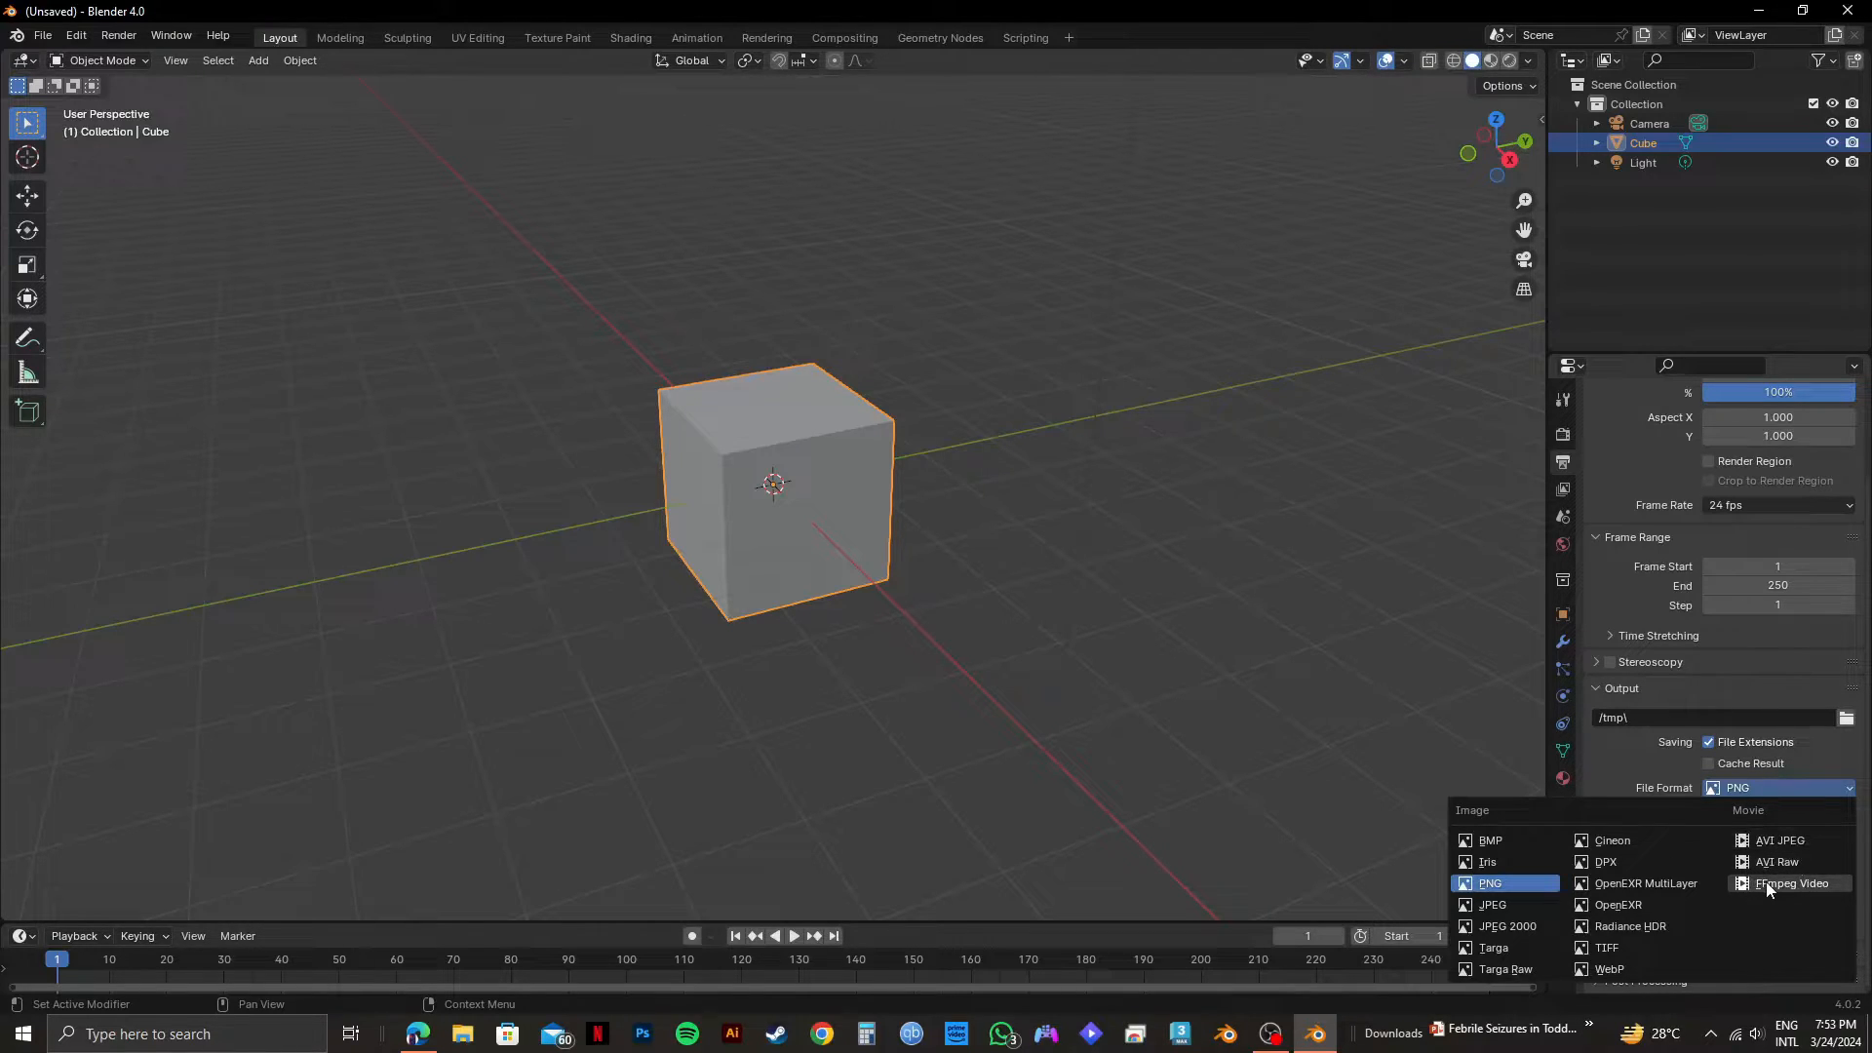
pyautogui.click(1792, 882)
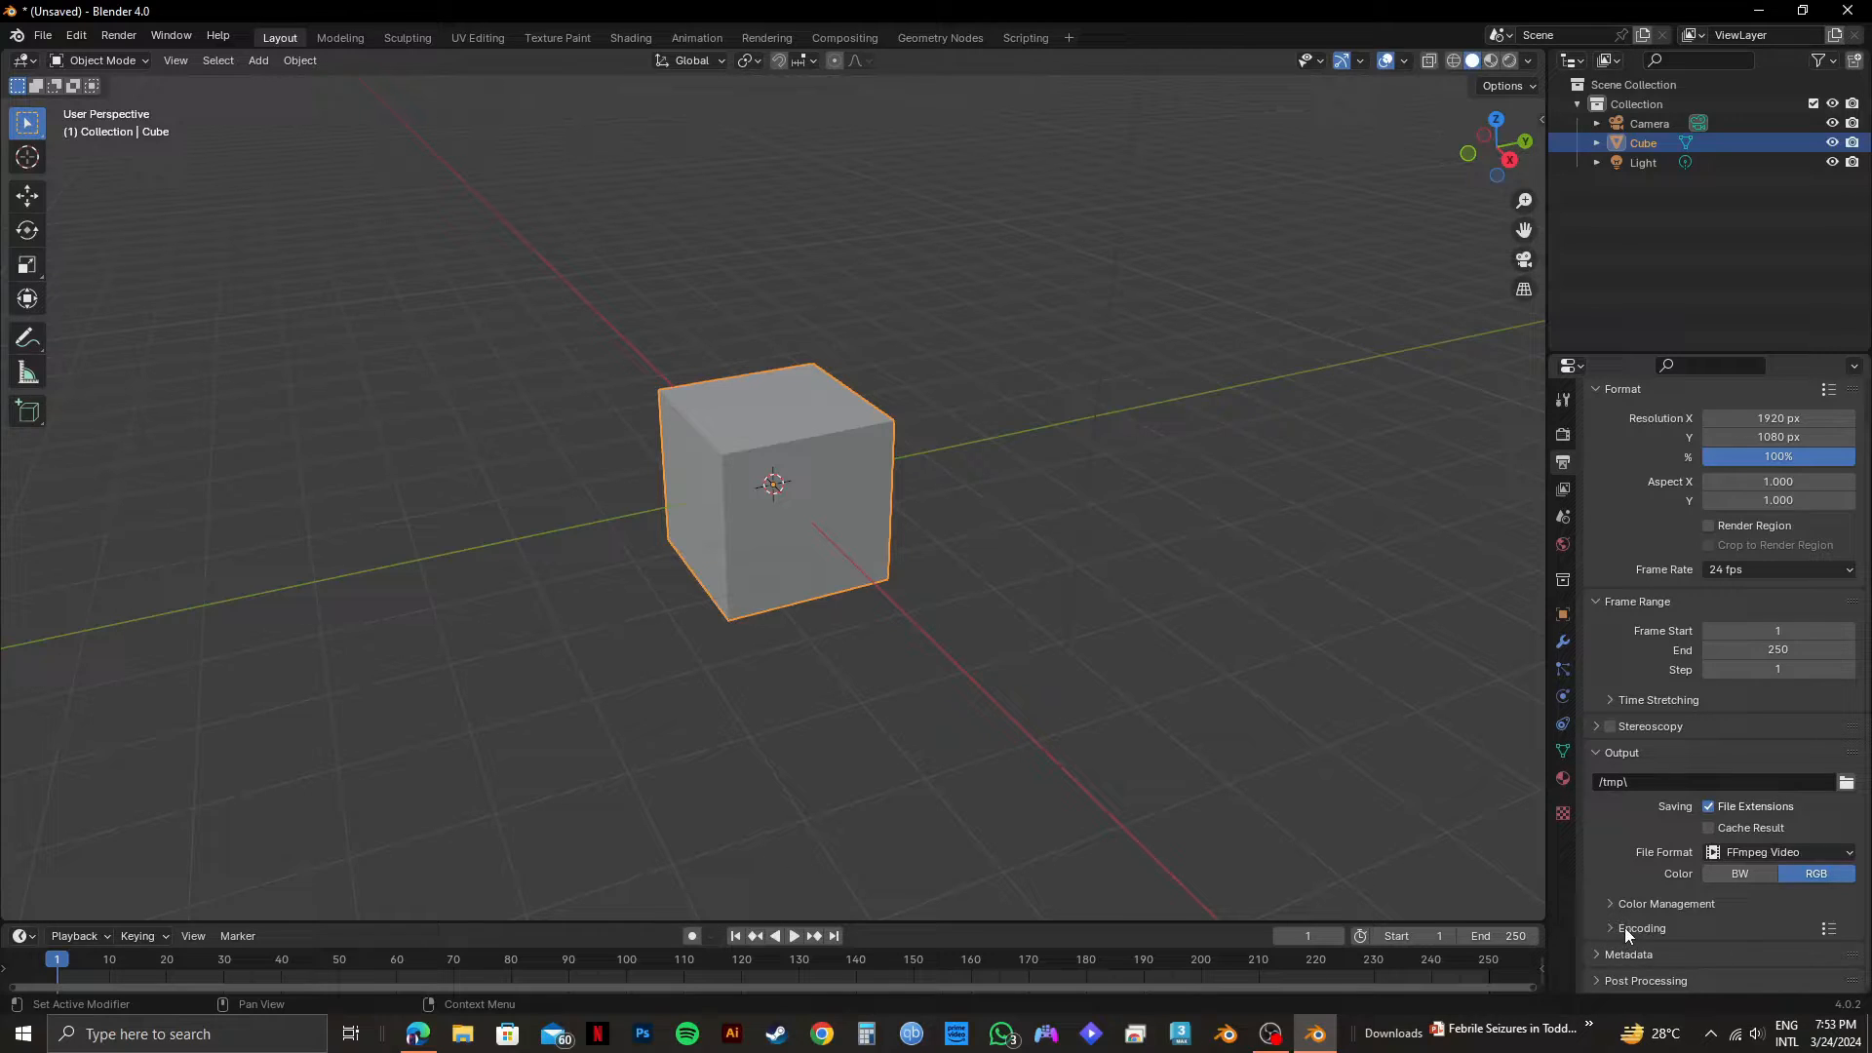
# Expand the Encoding settings and set the container to MPEG-4.
pyautogui.click(1642, 928)
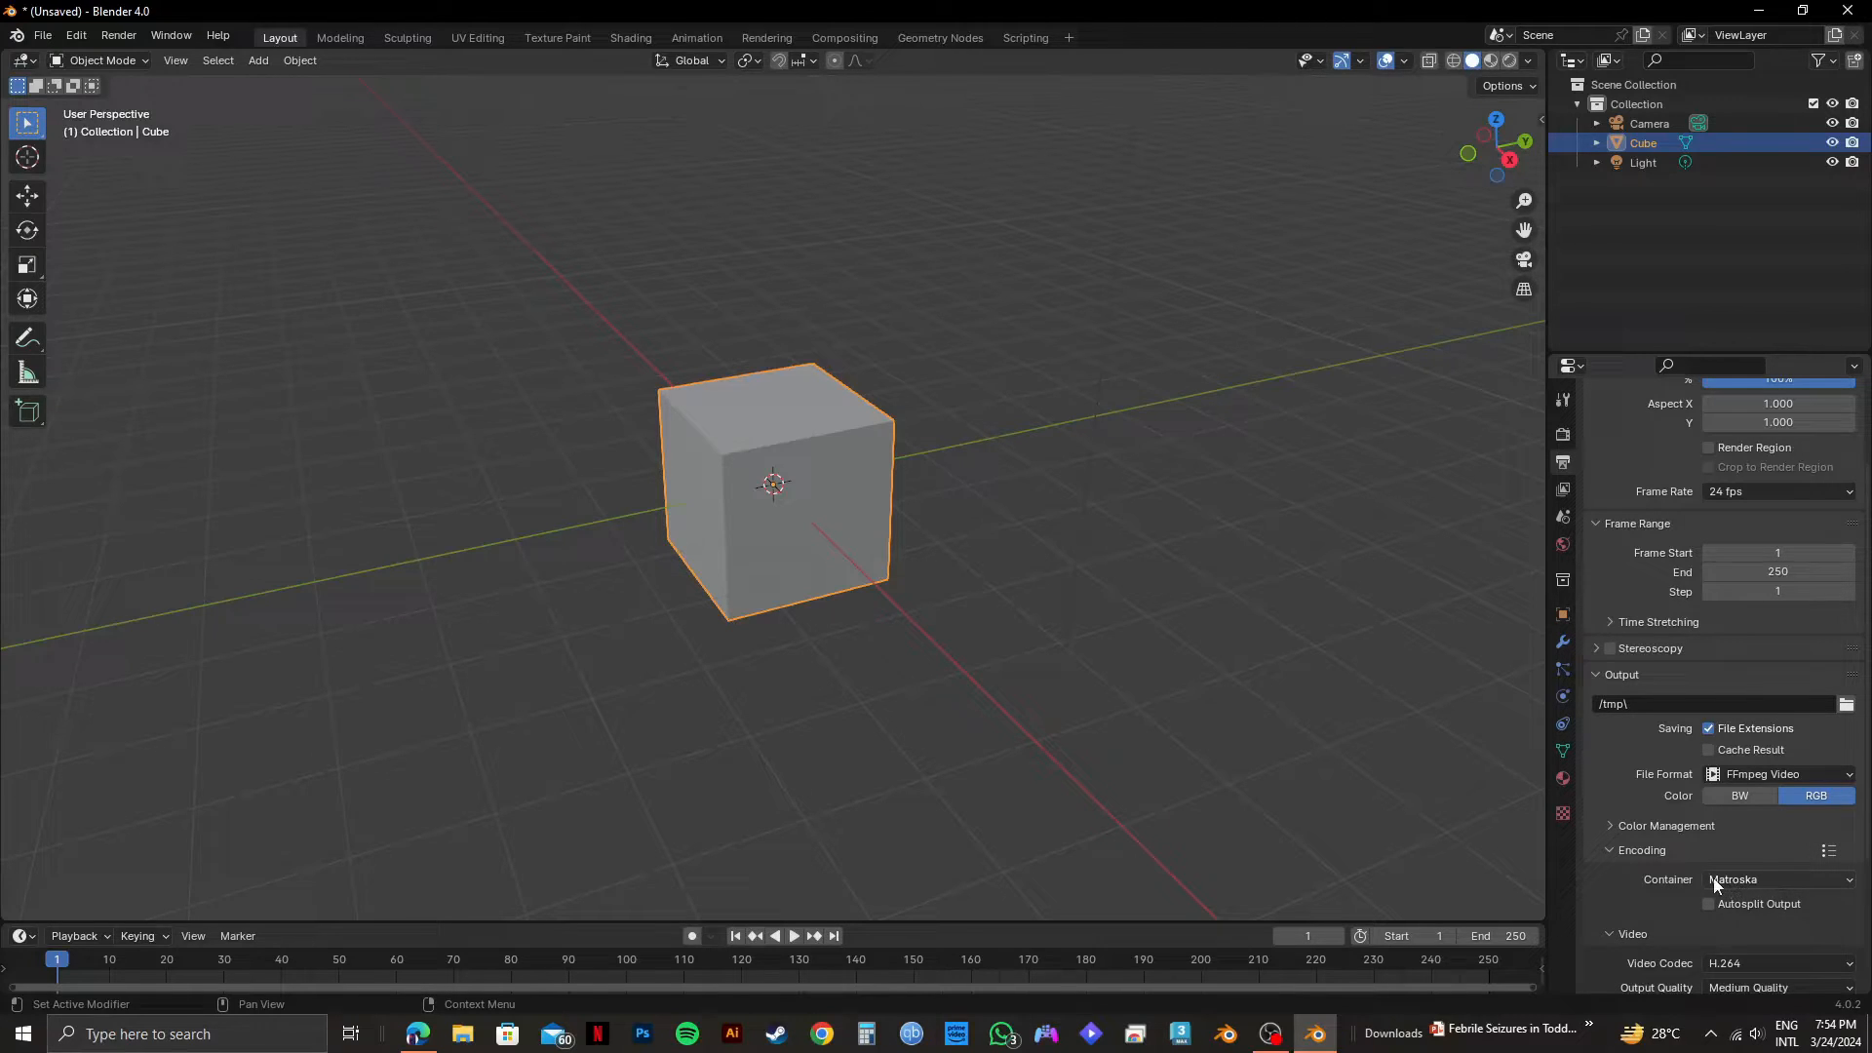
pyautogui.click(1779, 880)
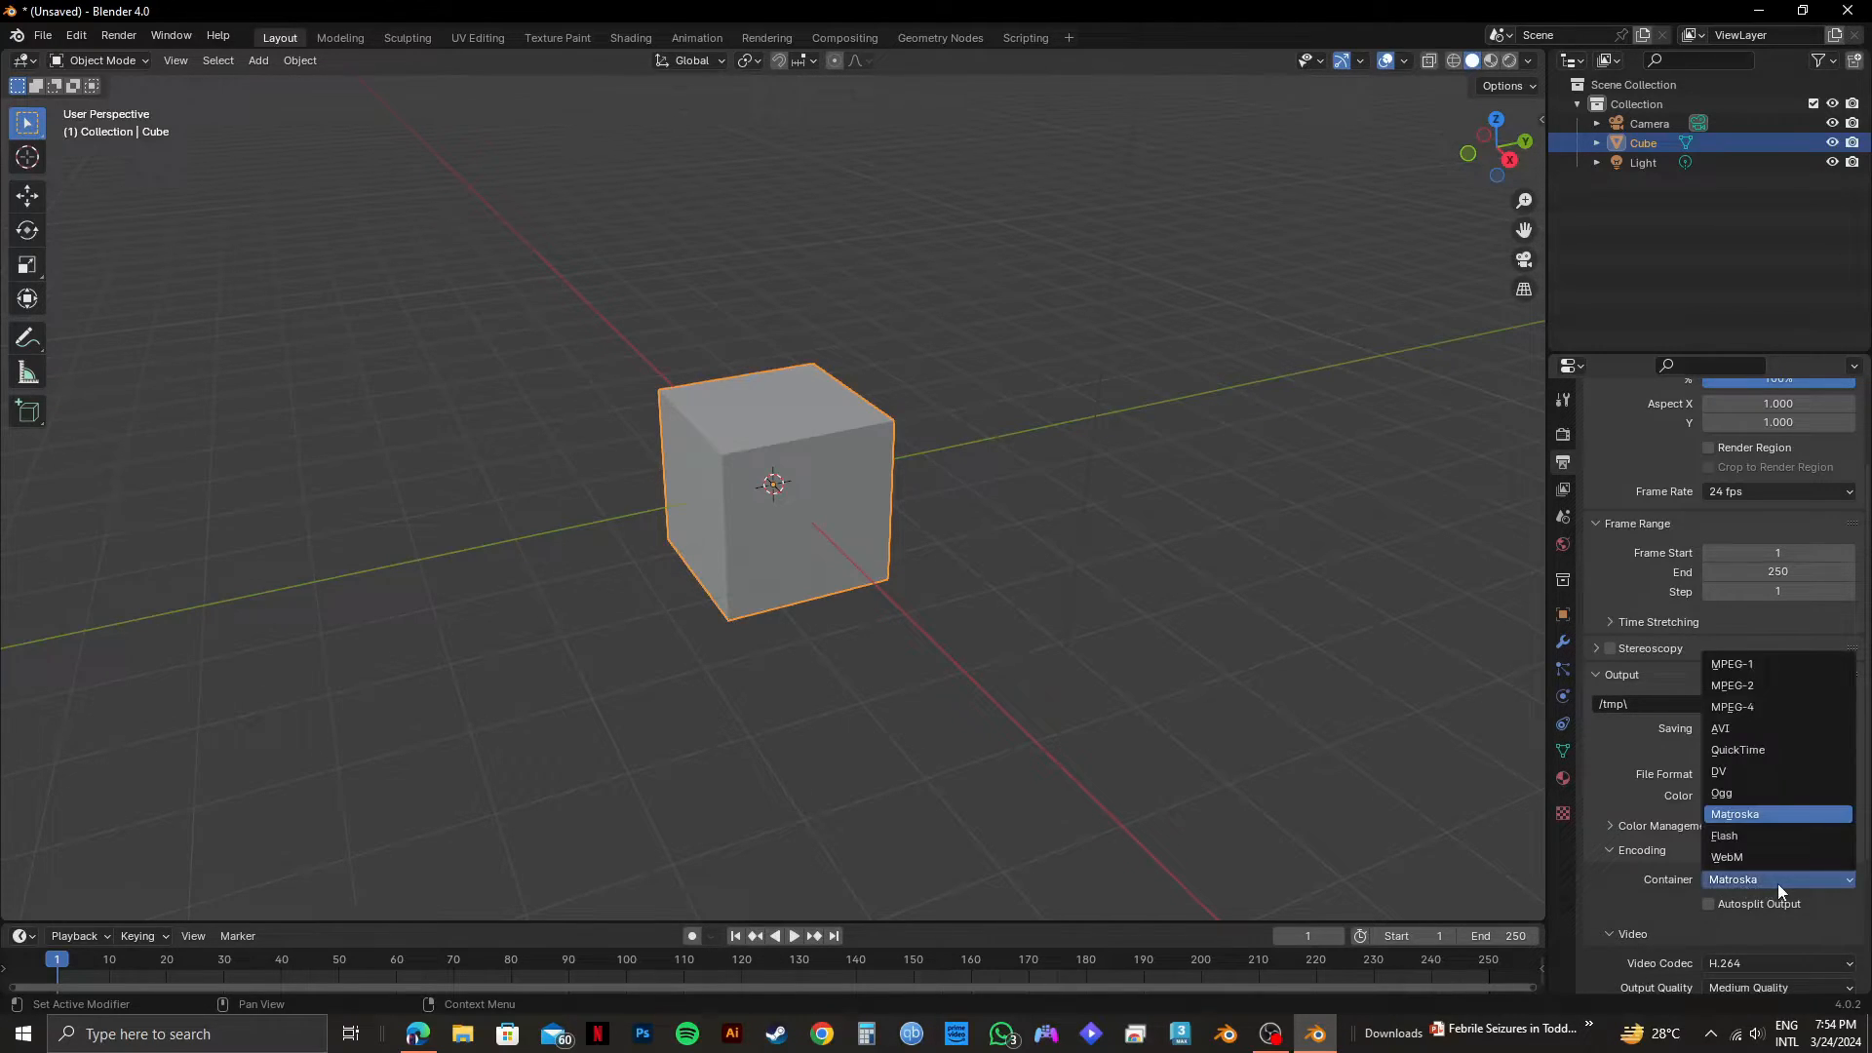
pyautogui.moveTo(1775, 706)
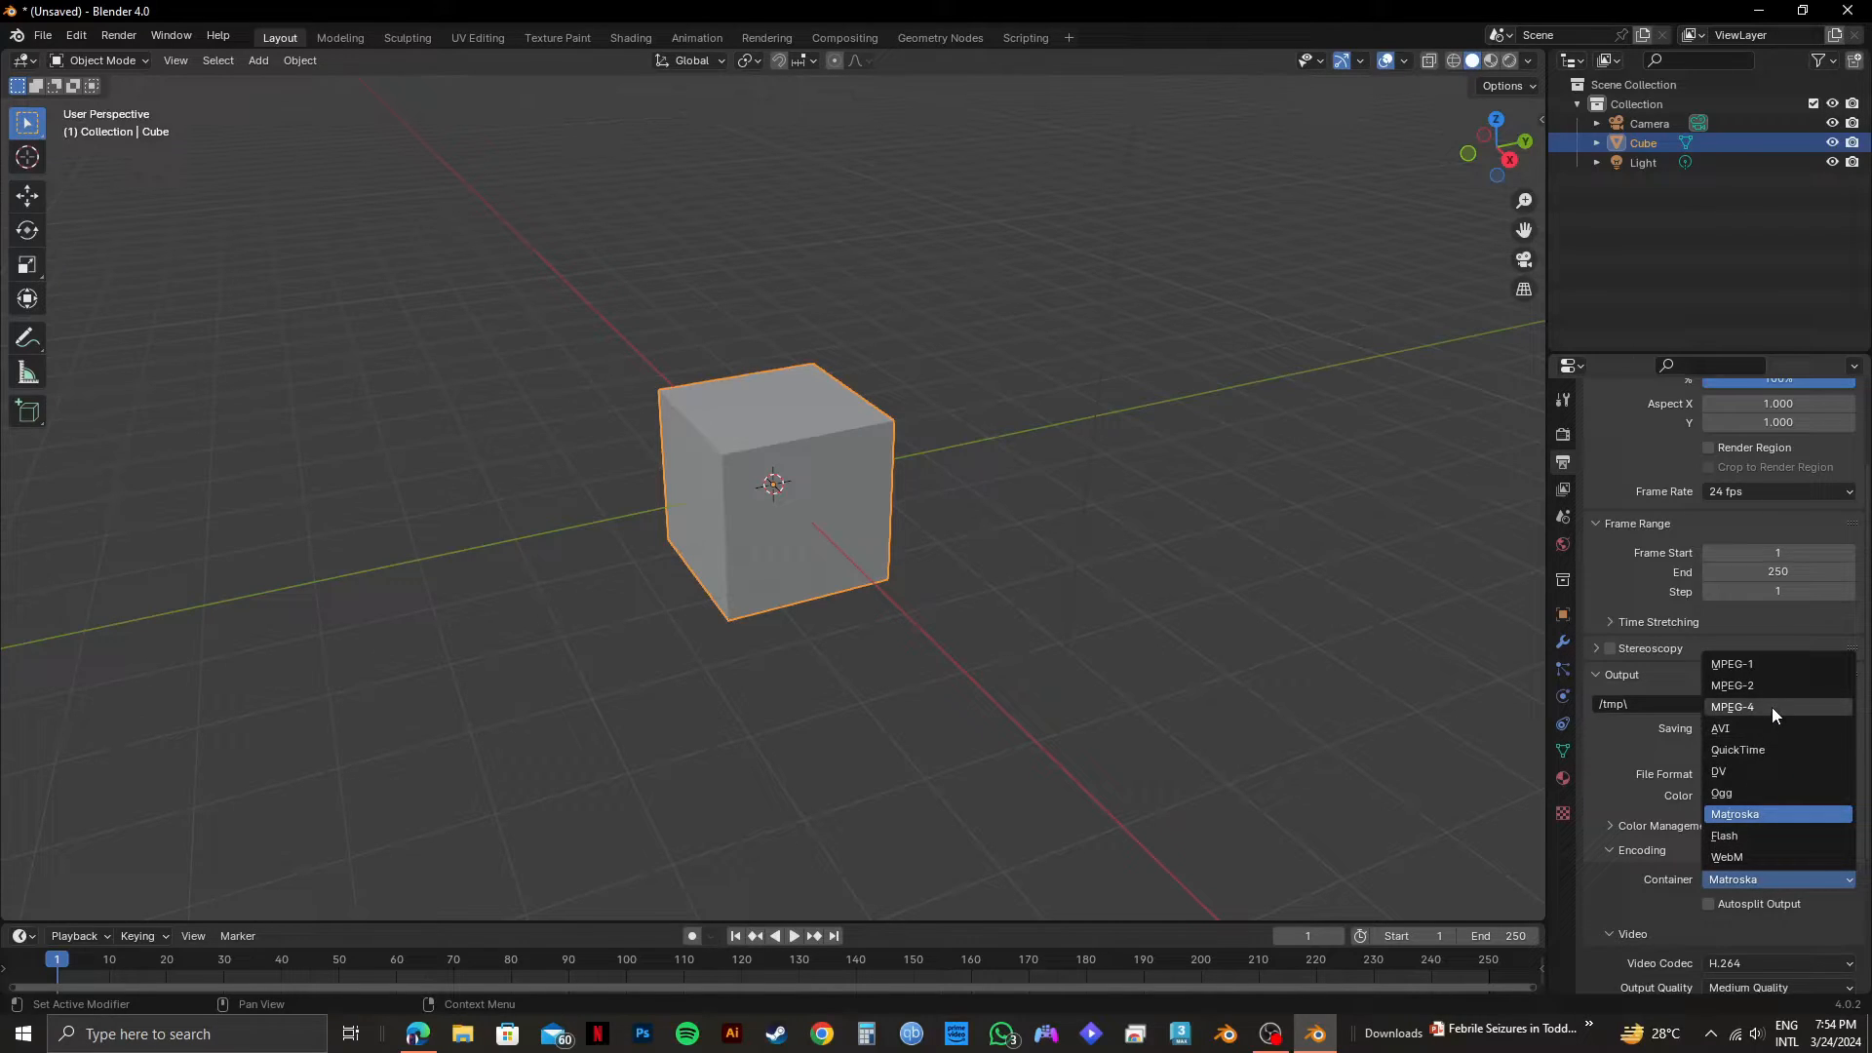
pyautogui.click(1732, 706)
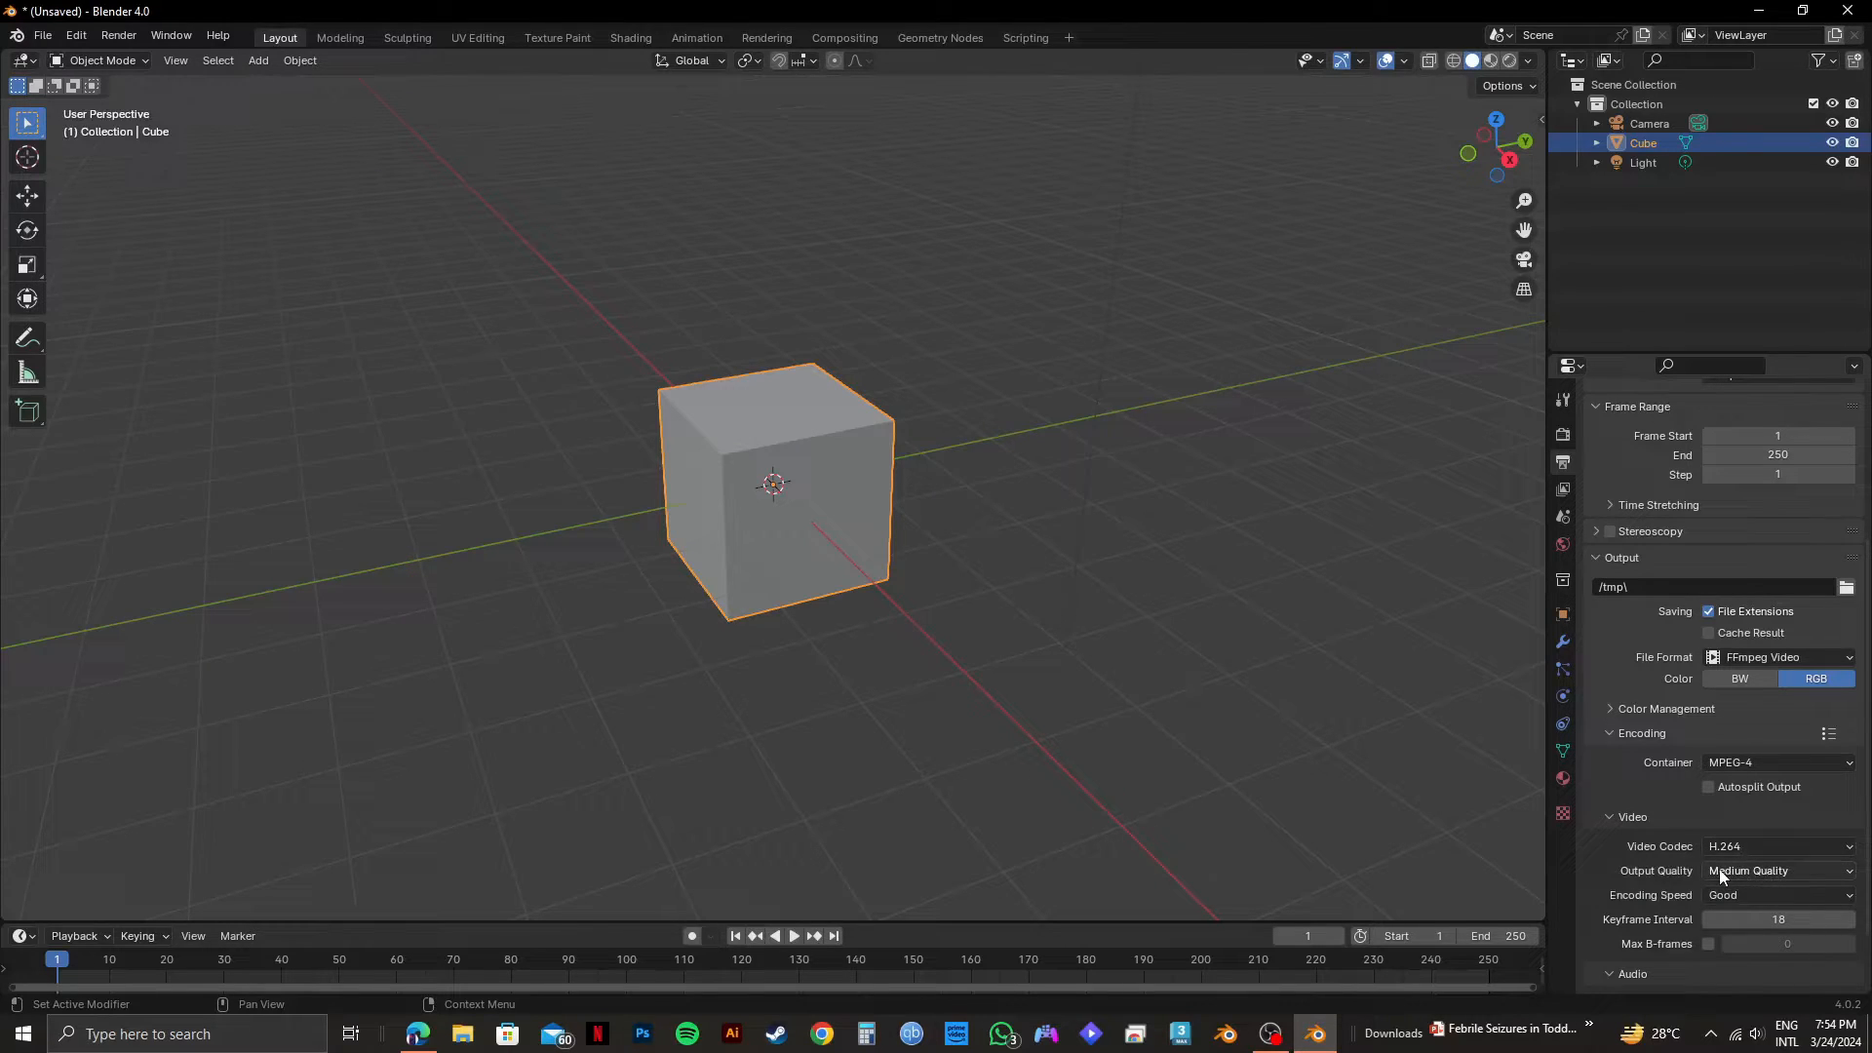
pyautogui.click(1777, 846)
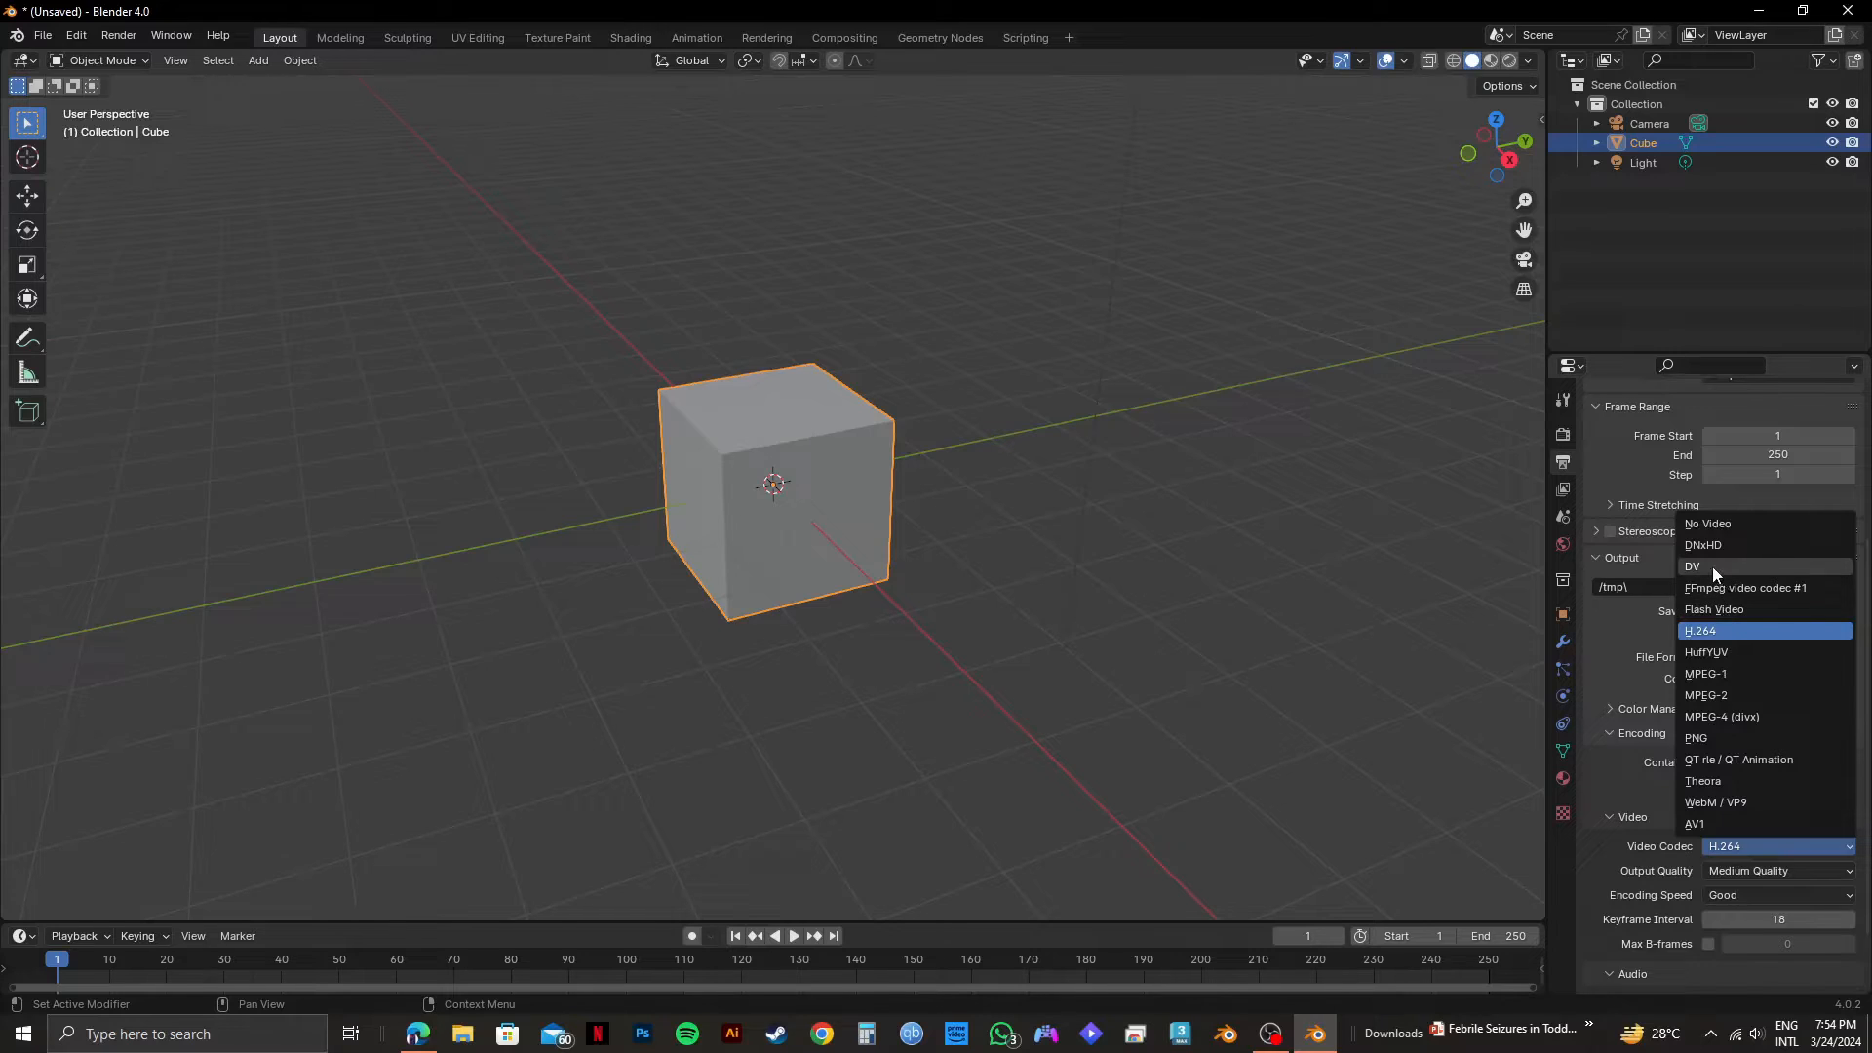
pyautogui.moveTo(1729, 696)
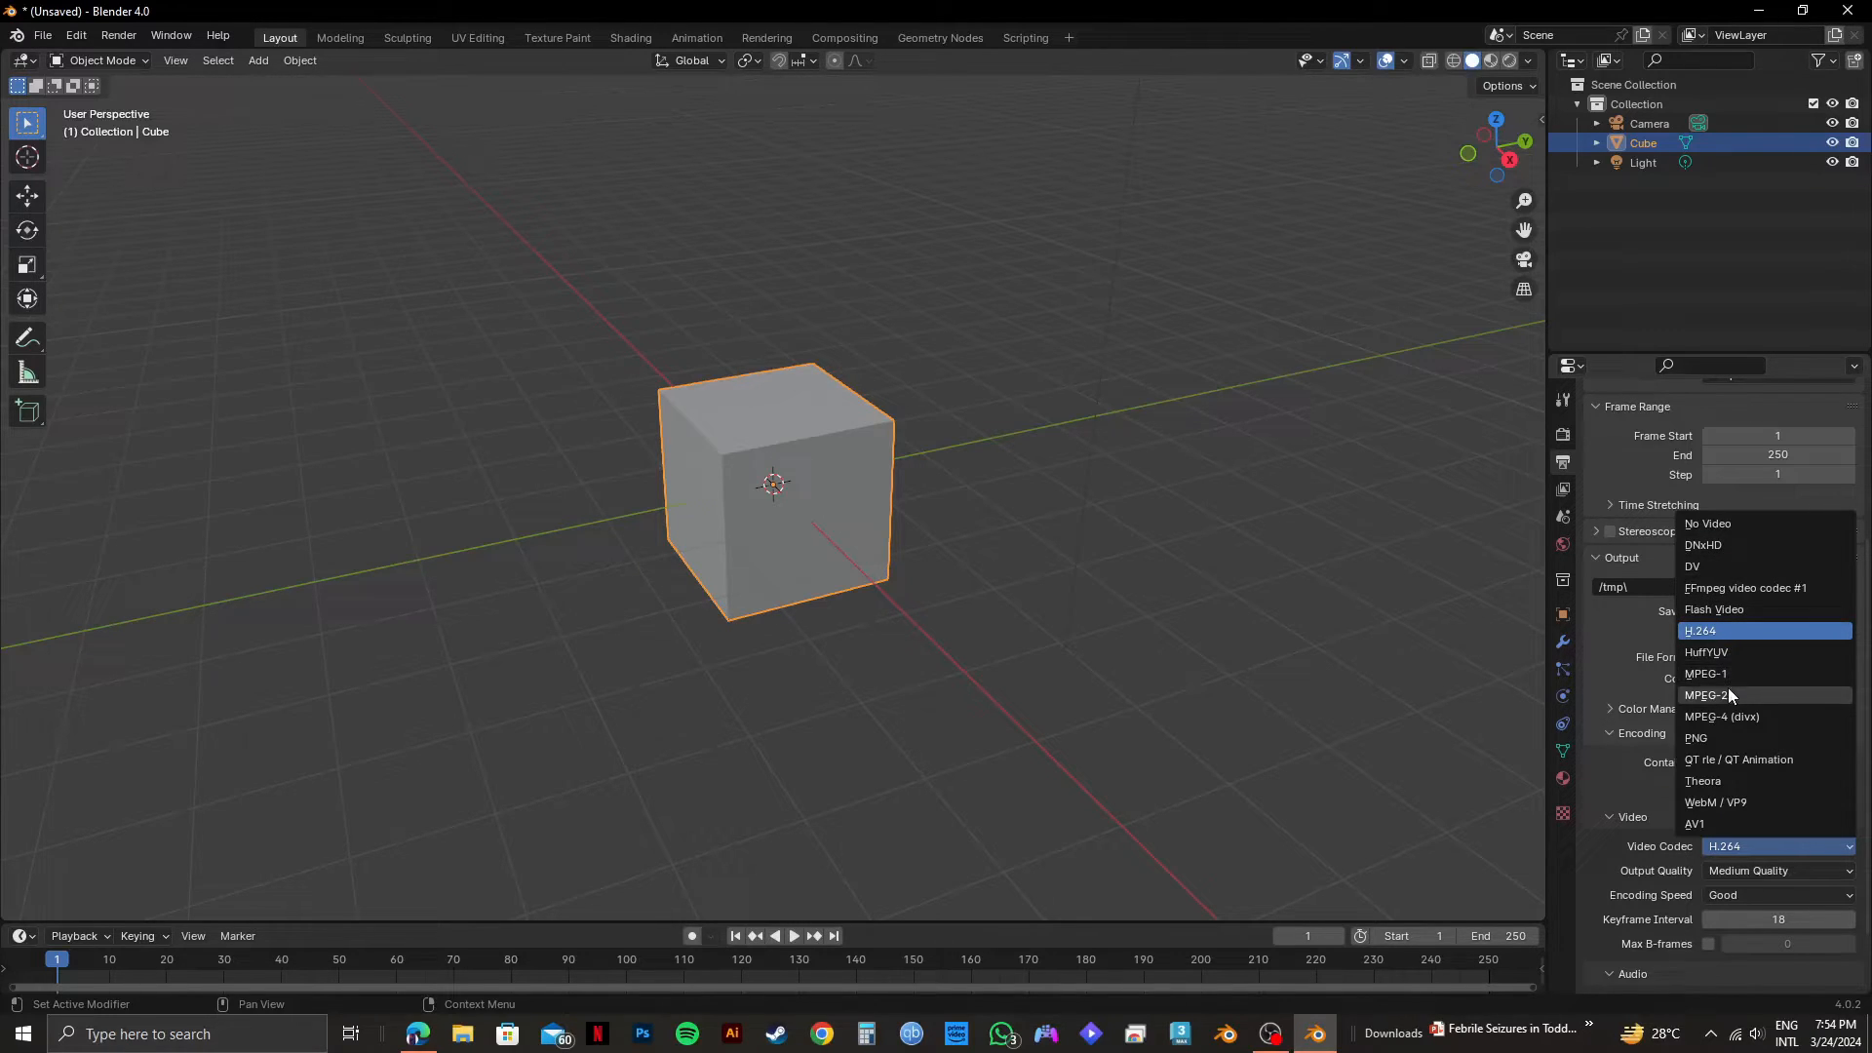
pyautogui.click(1697, 631)
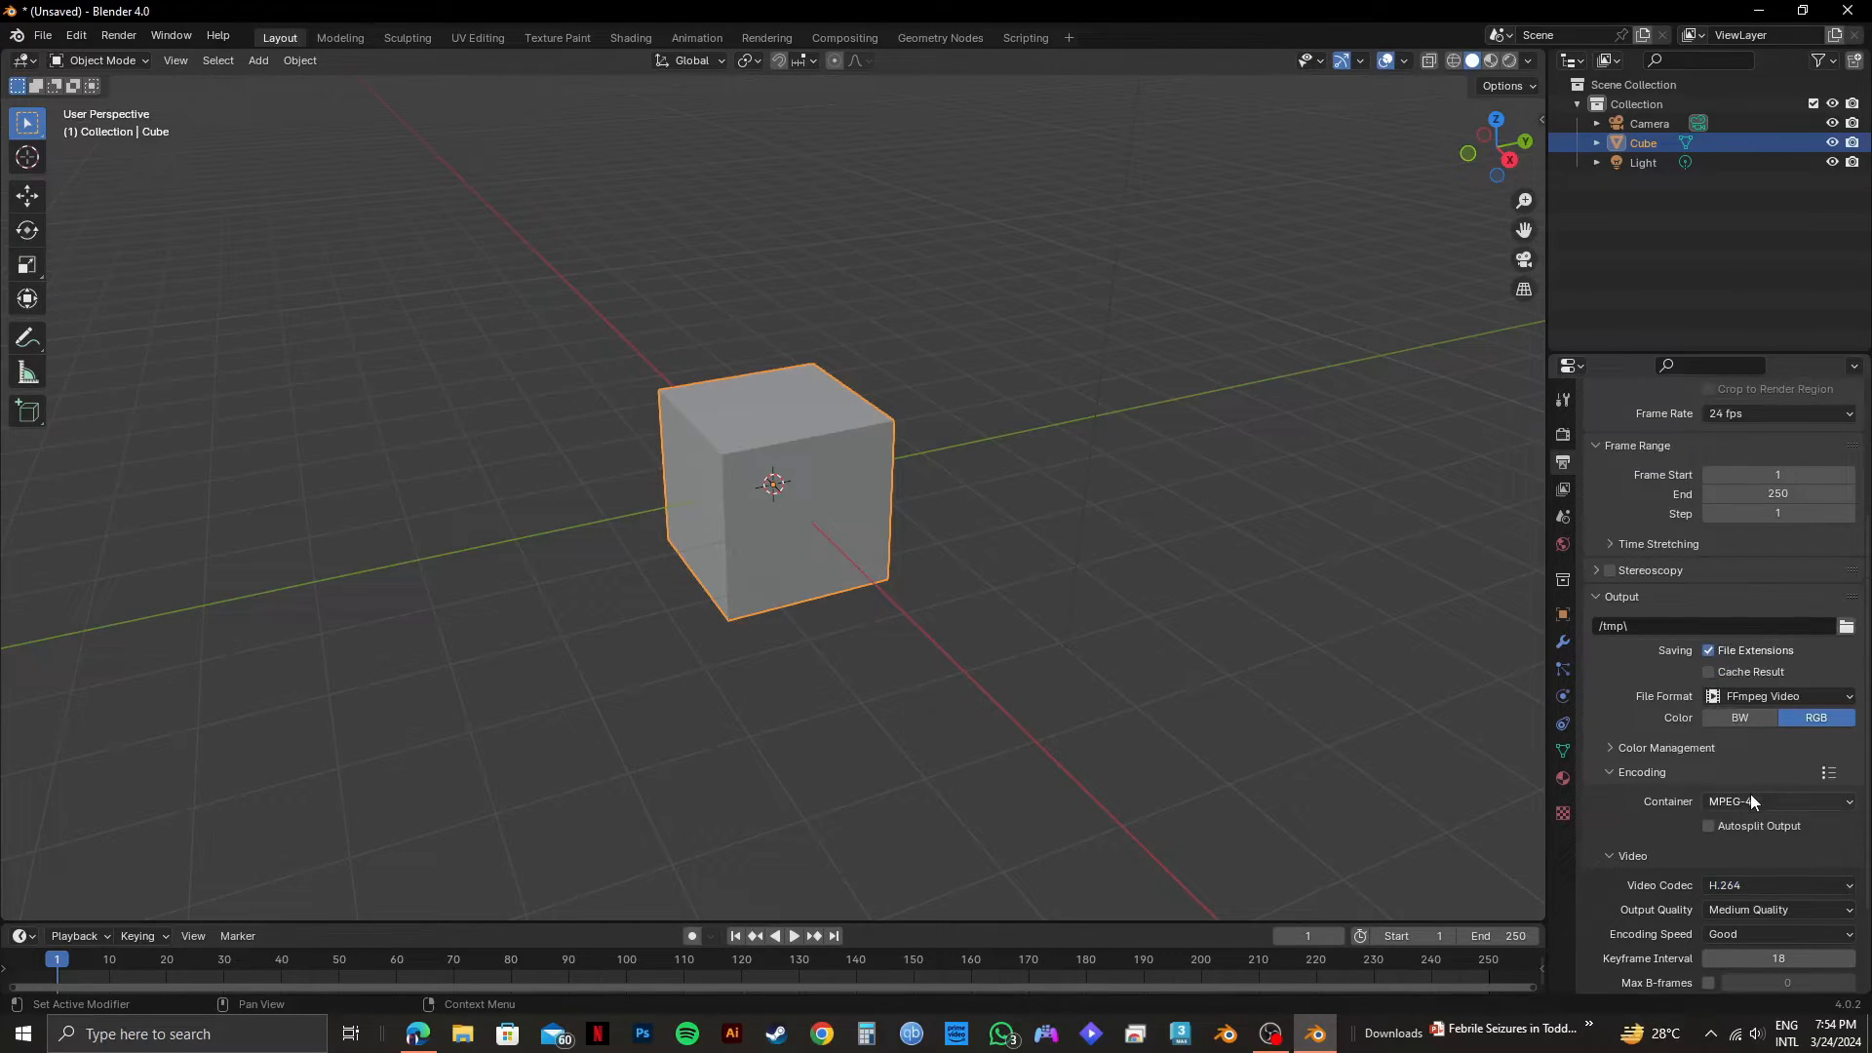
pyautogui.scroll(-3)
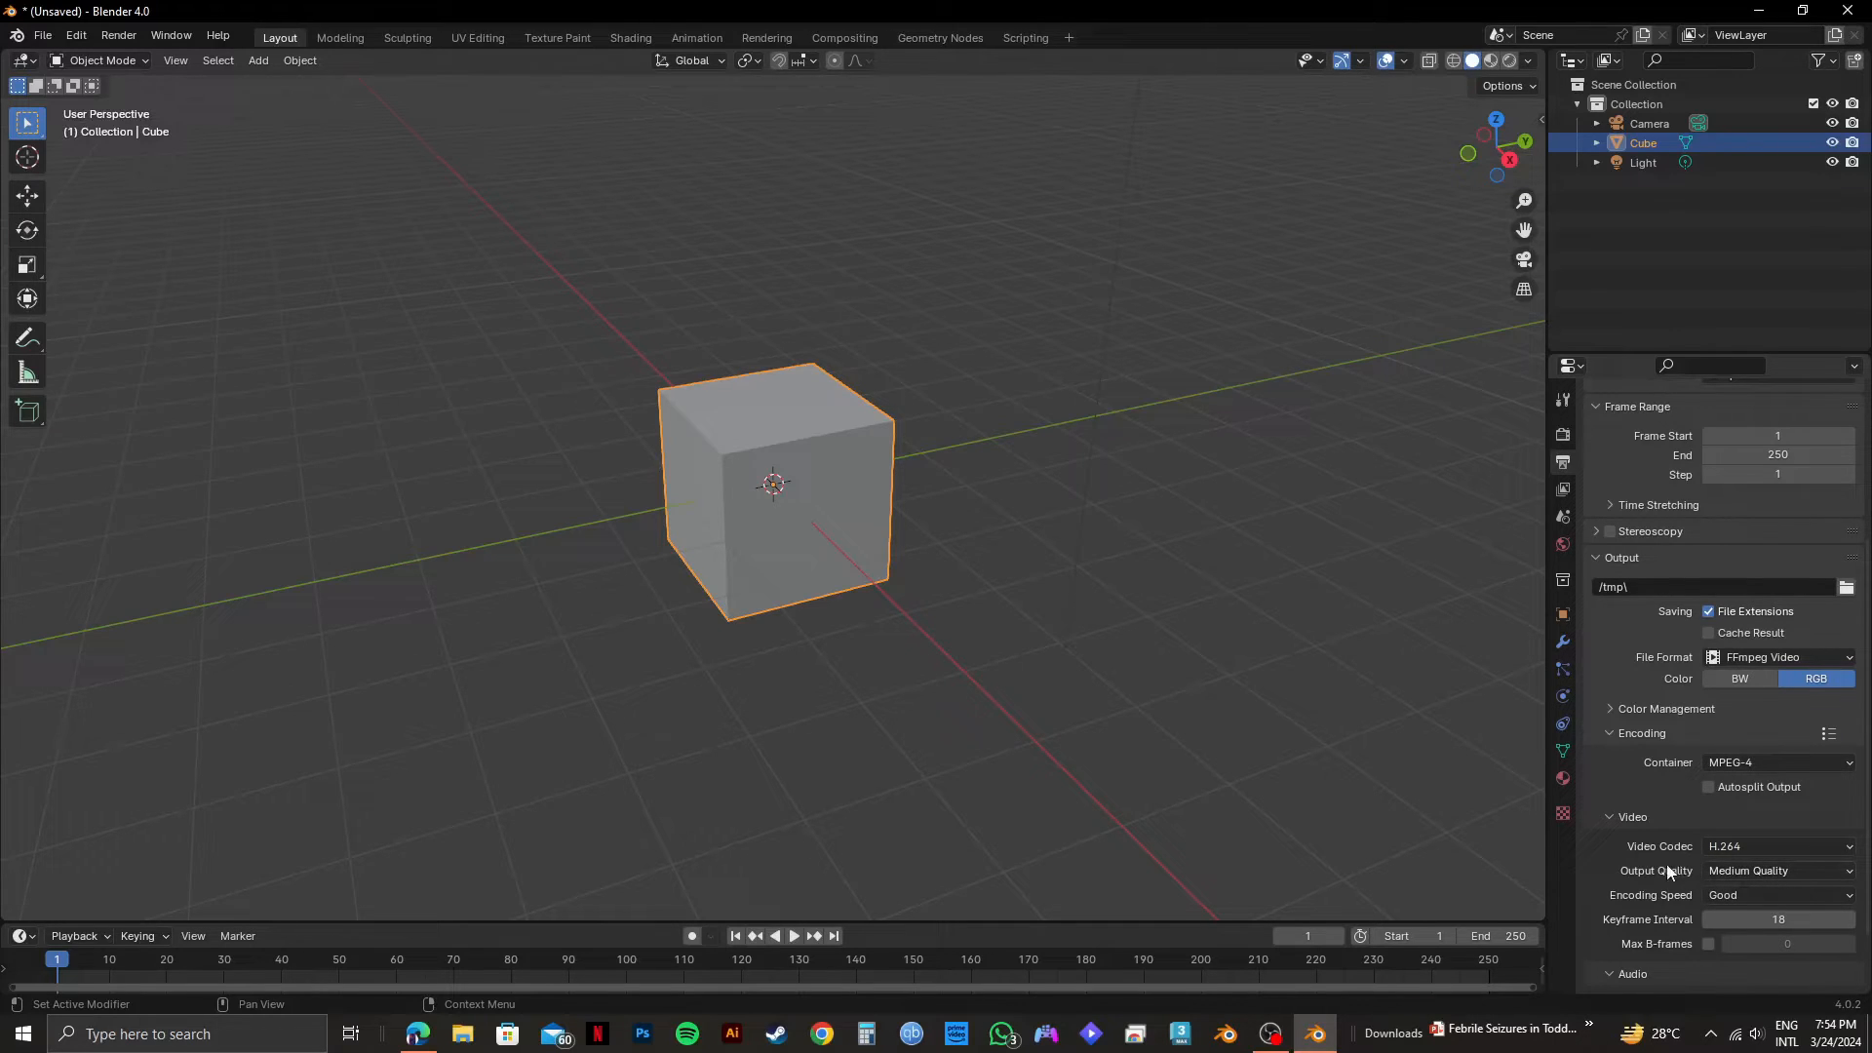
pyautogui.click(1776, 870)
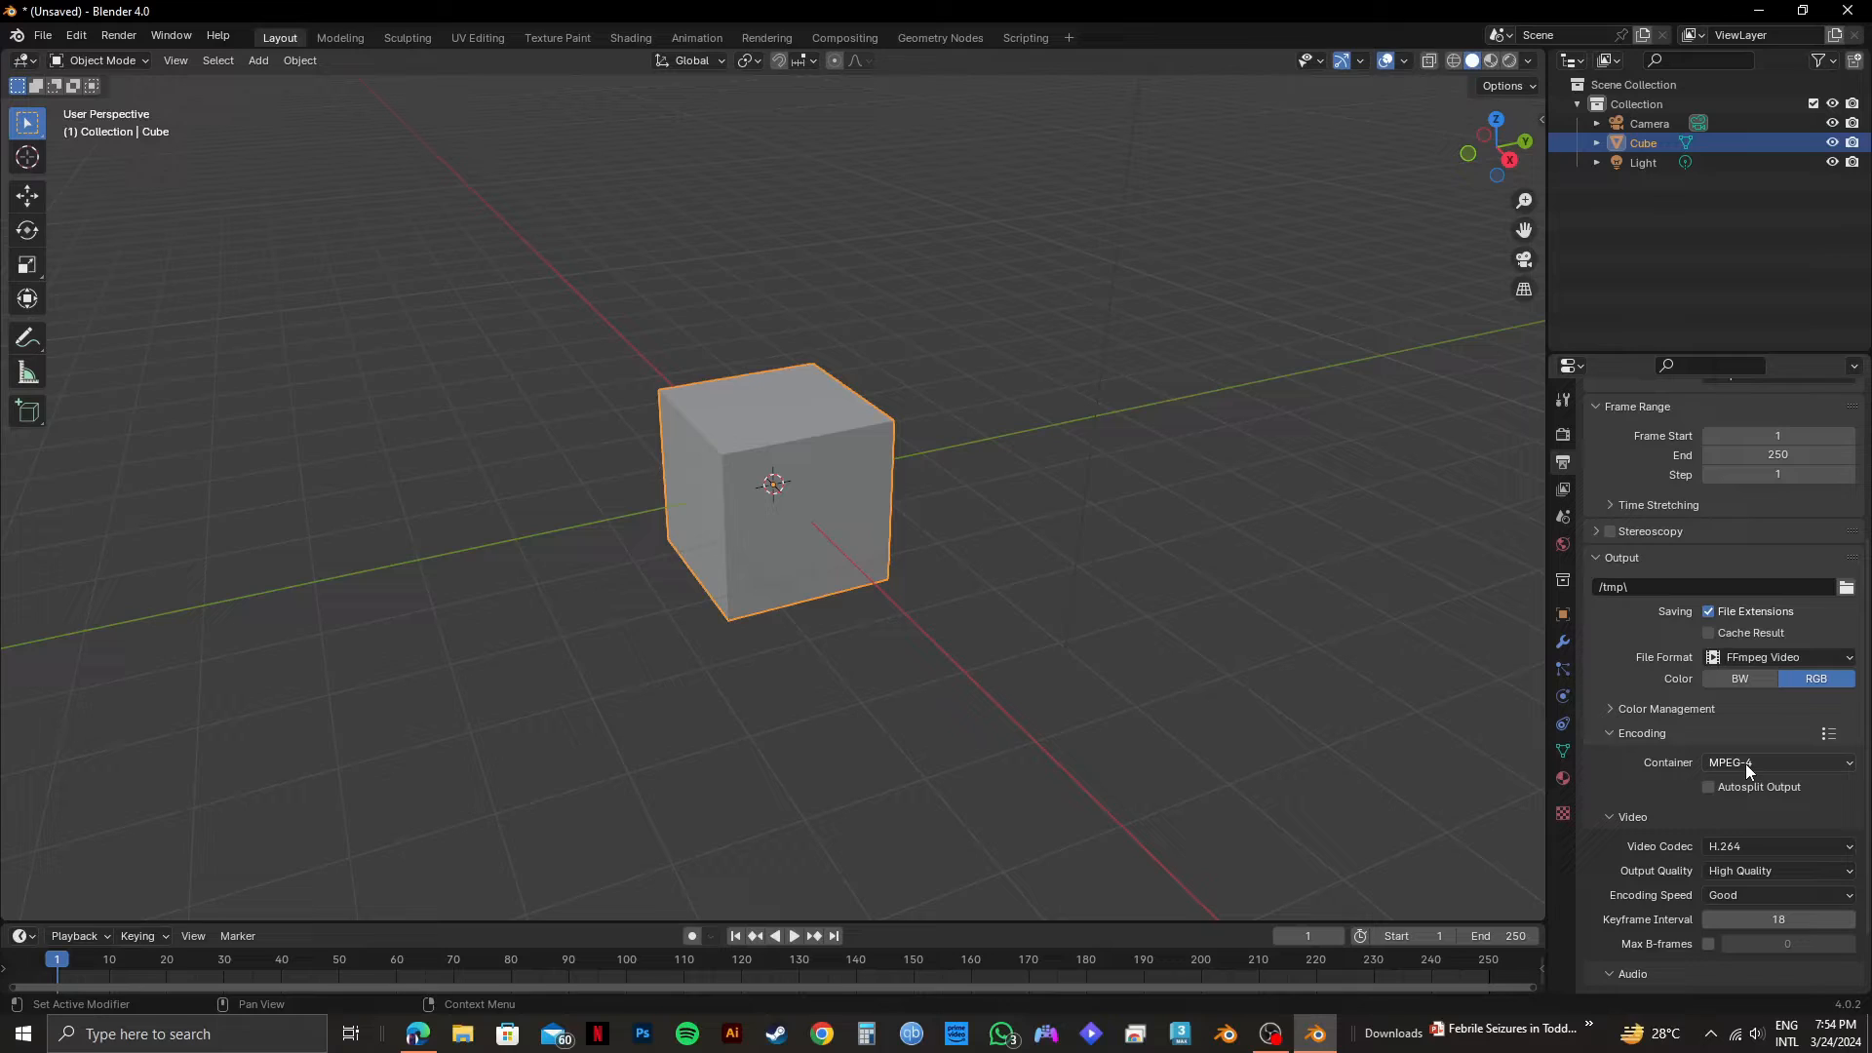
pyautogui.click(1778, 871)
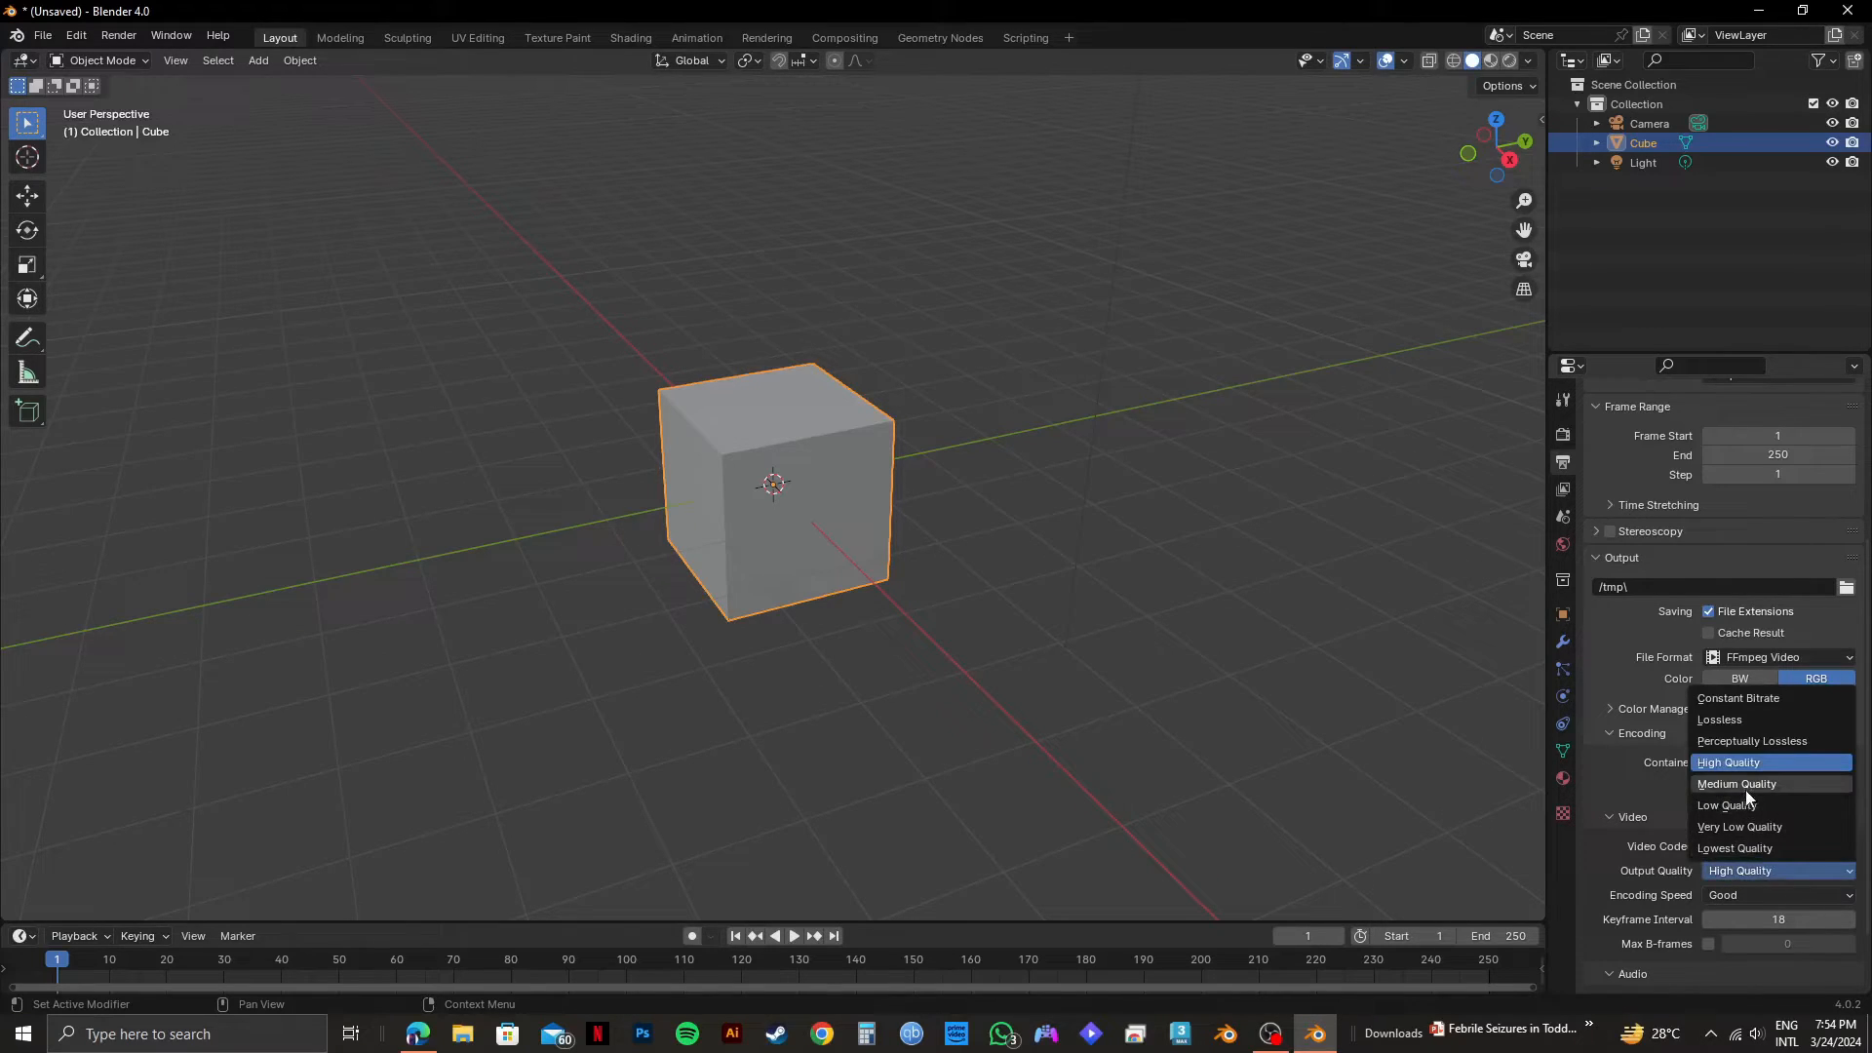
pyautogui.click(1736, 783)
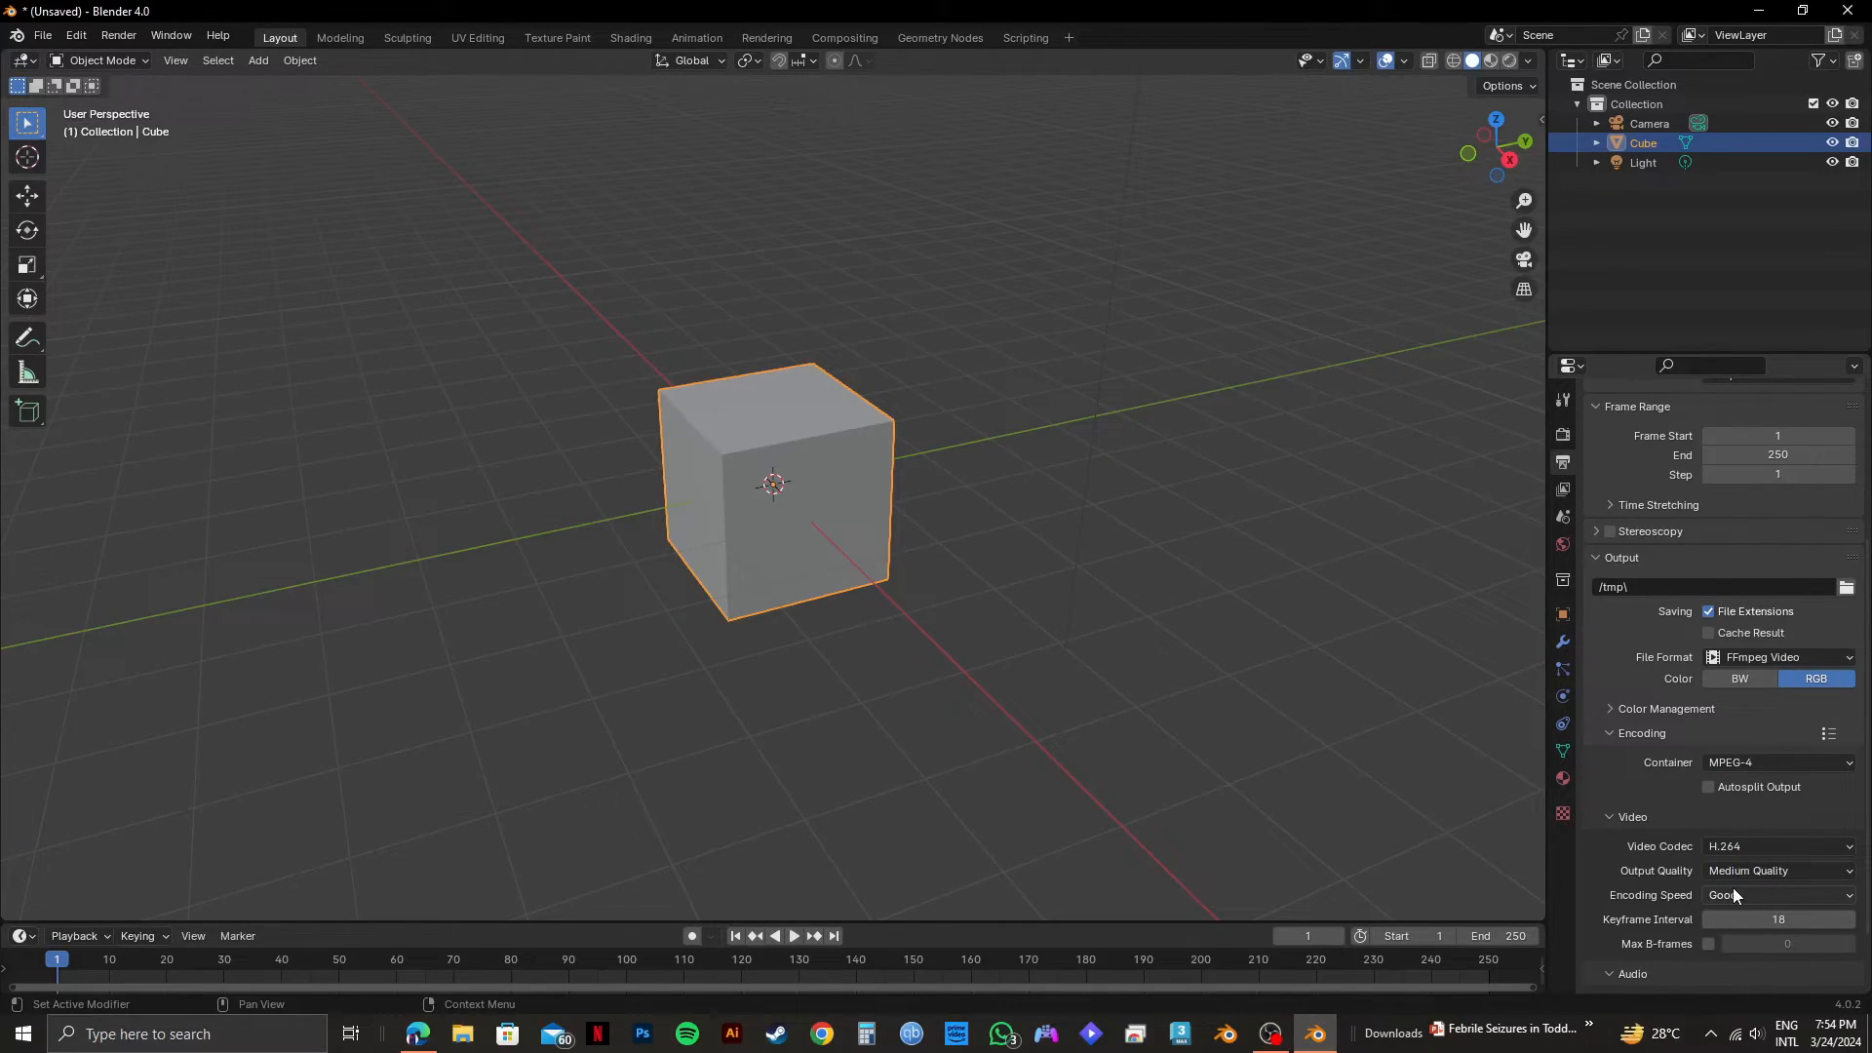
# Keep the encoding speed set to Good.
pyautogui.click(1778, 894)
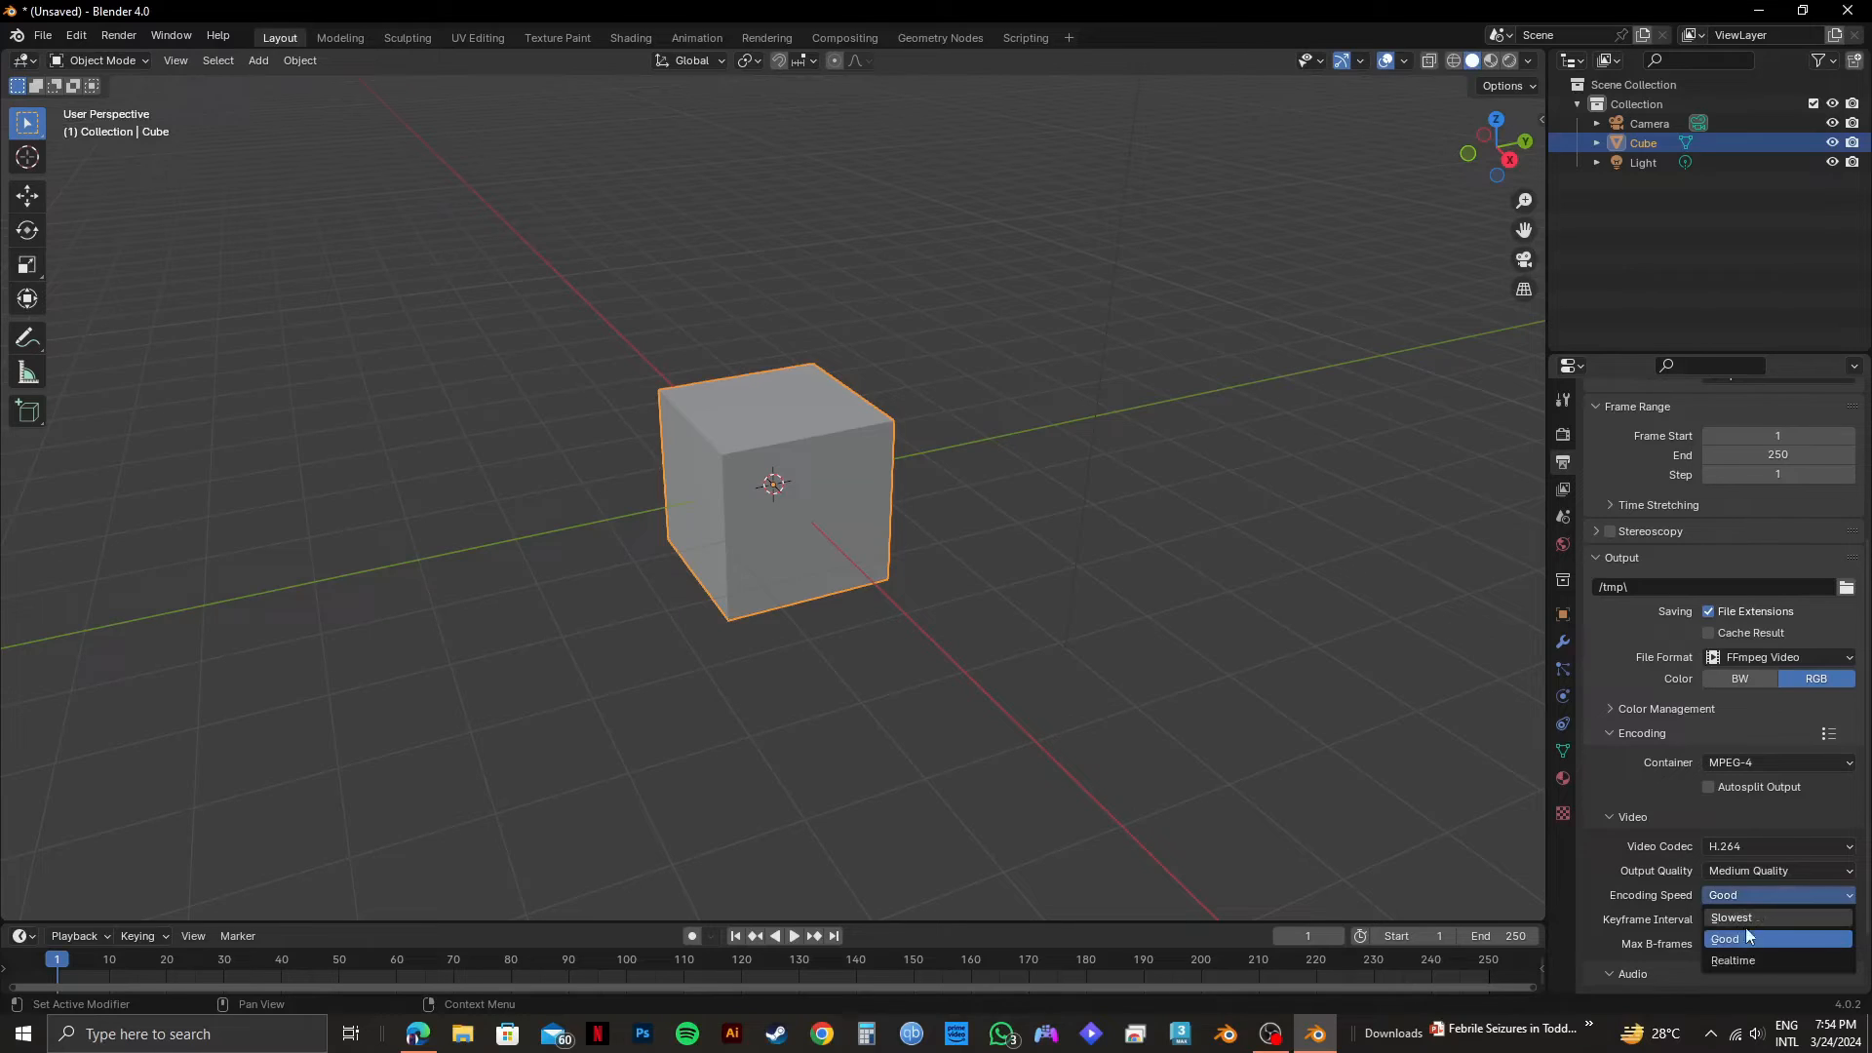
pyautogui.click(1724, 938)
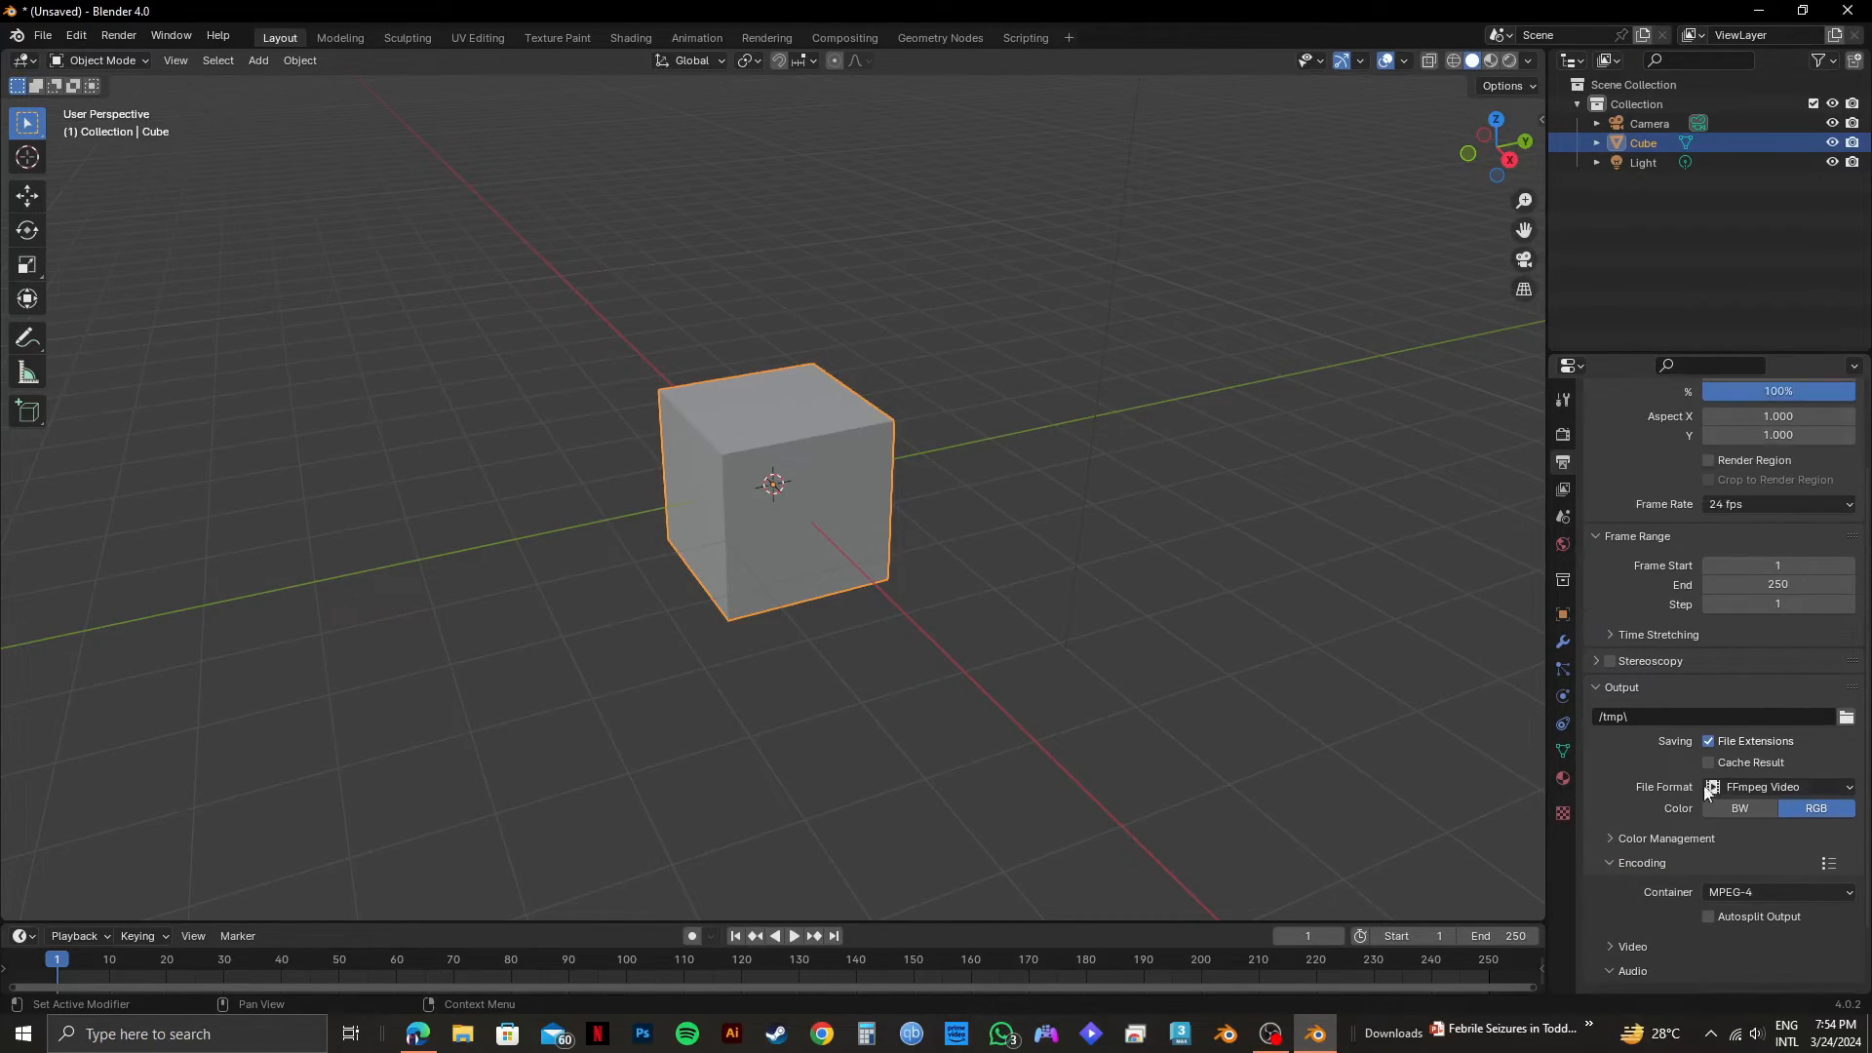
pyautogui.moveTo(1710, 762)
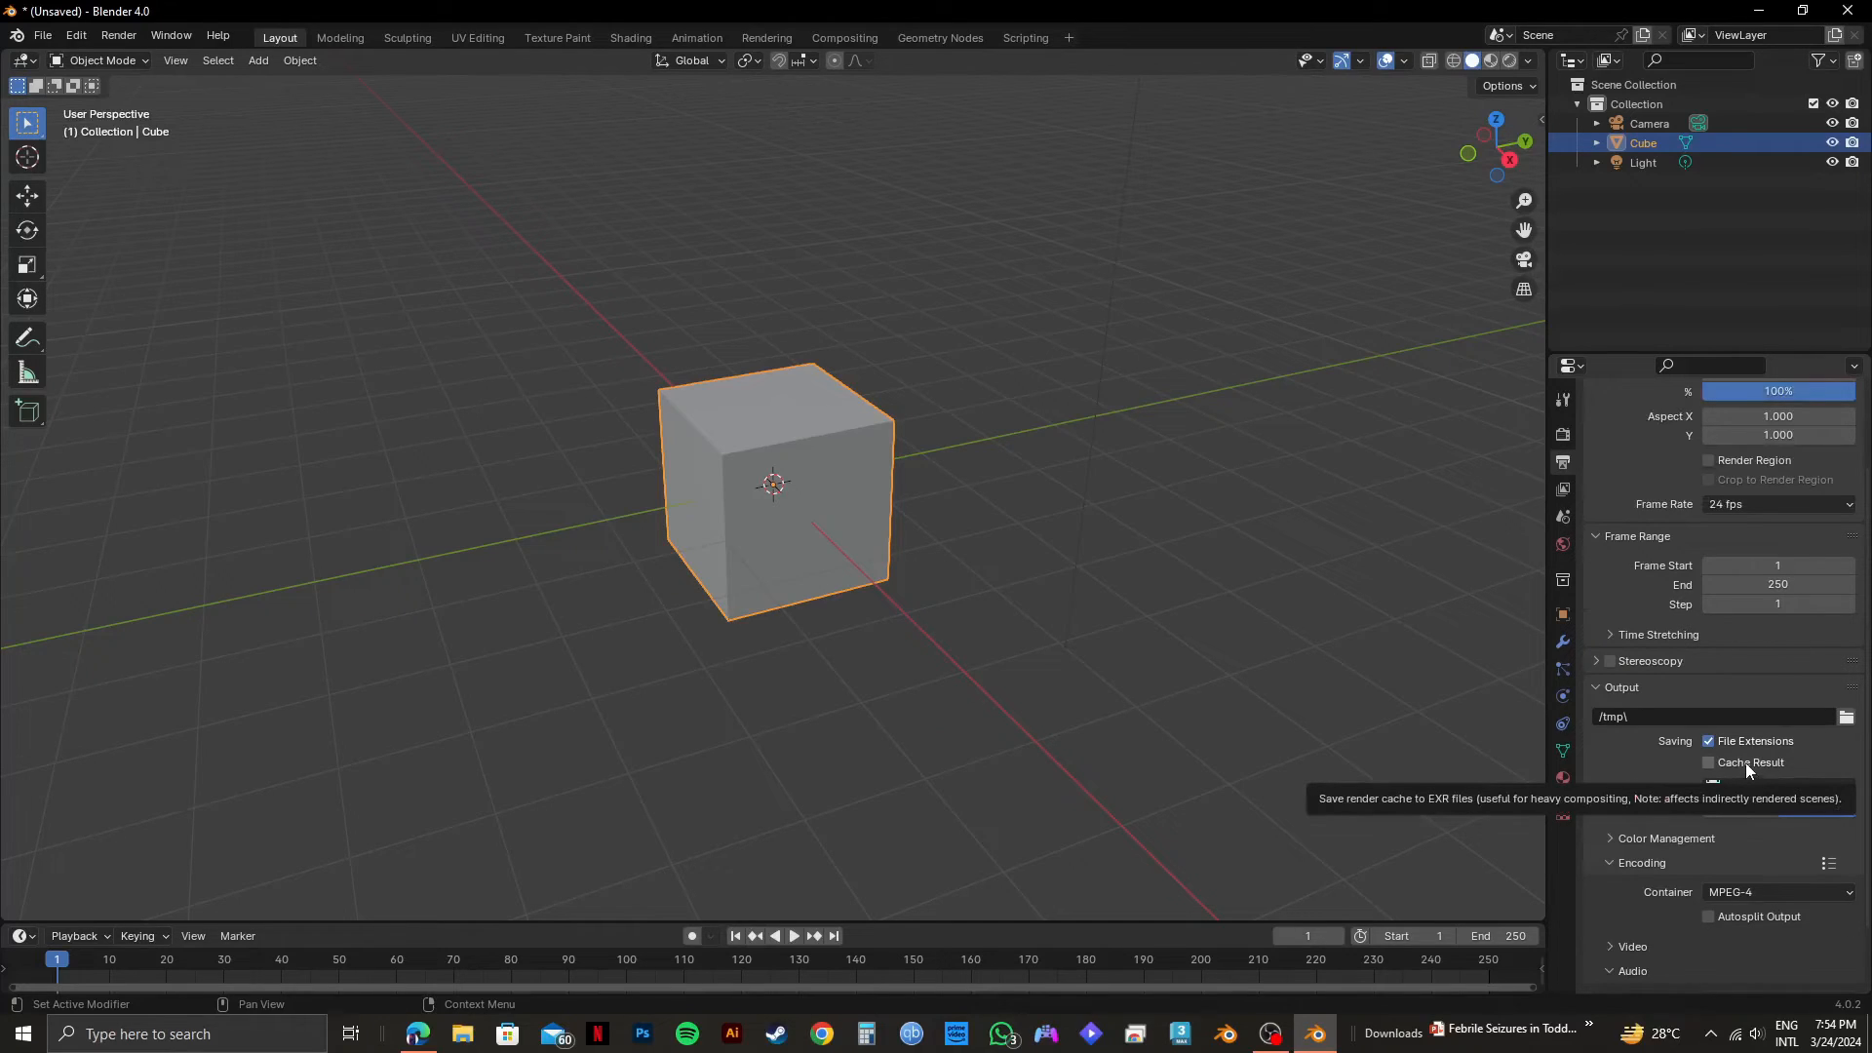